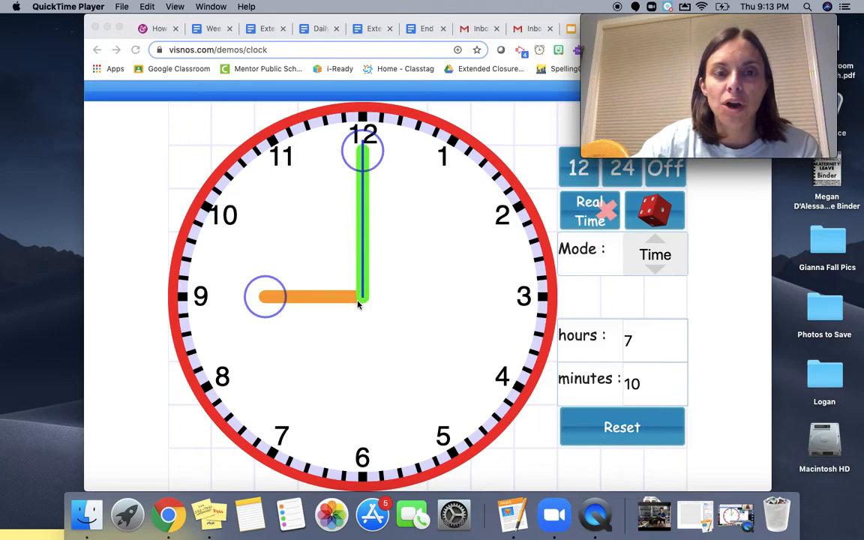
pyautogui.moveTo(360, 318)
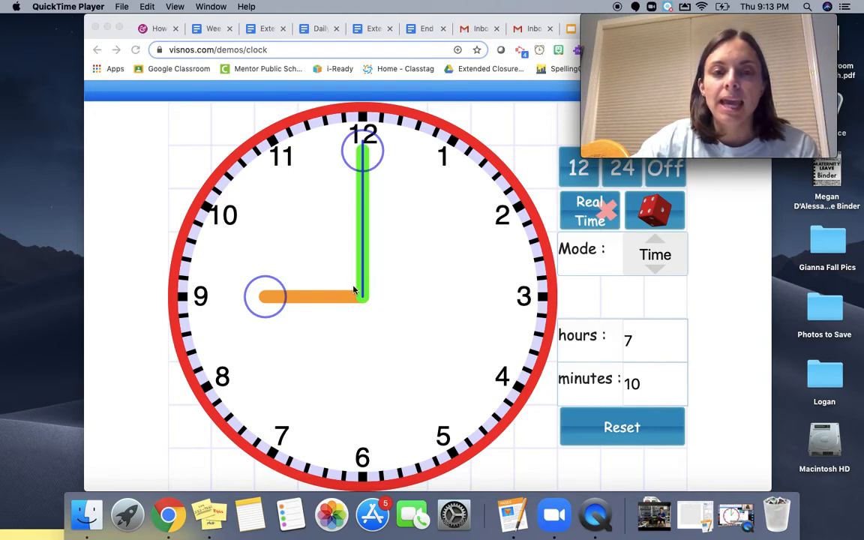
pyautogui.moveTo(493, 135)
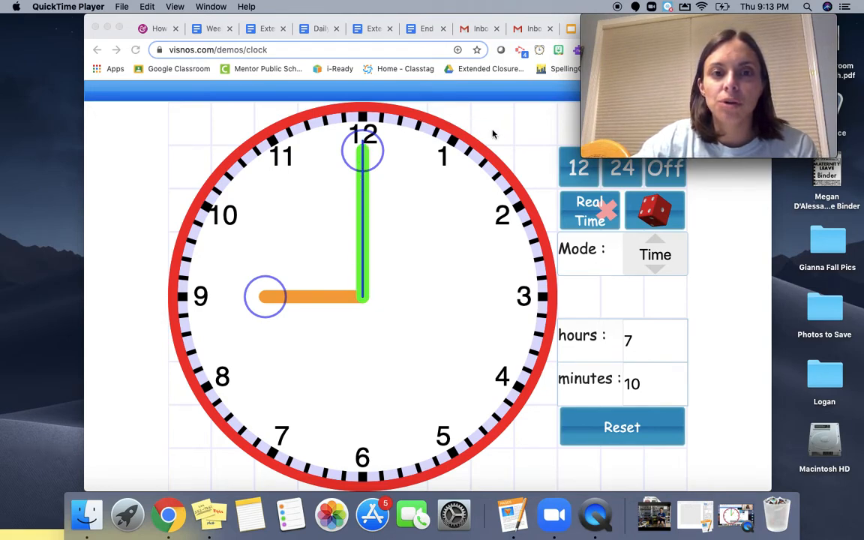
pyautogui.moveTo(390, 101)
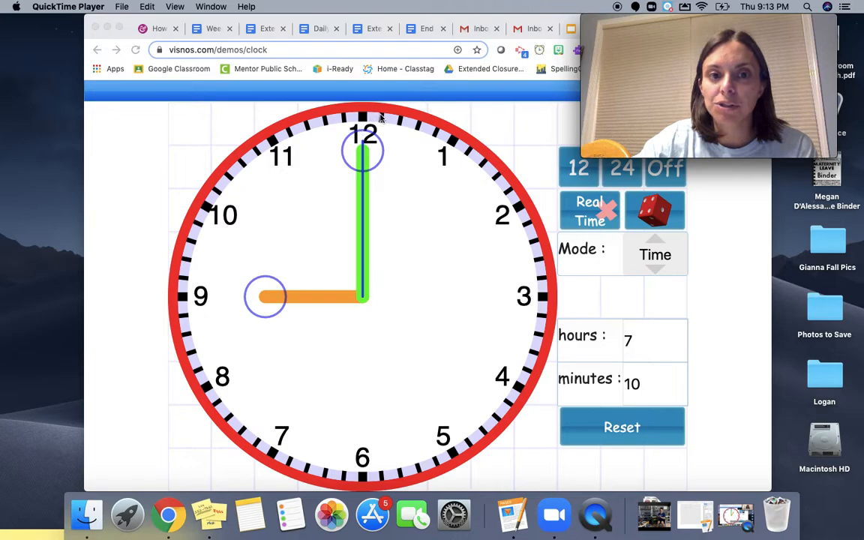
pyautogui.moveTo(519, 384)
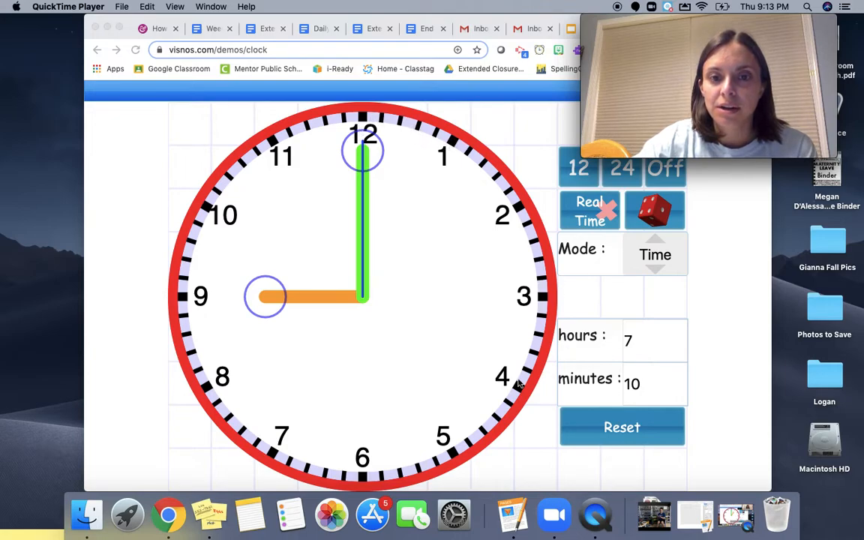
pyautogui.moveTo(283, 258)
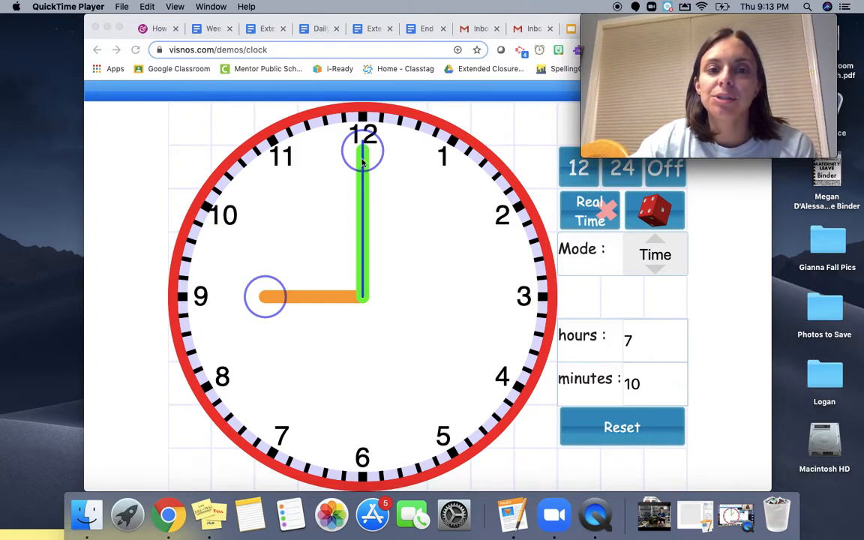
pyautogui.moveTo(292, 279)
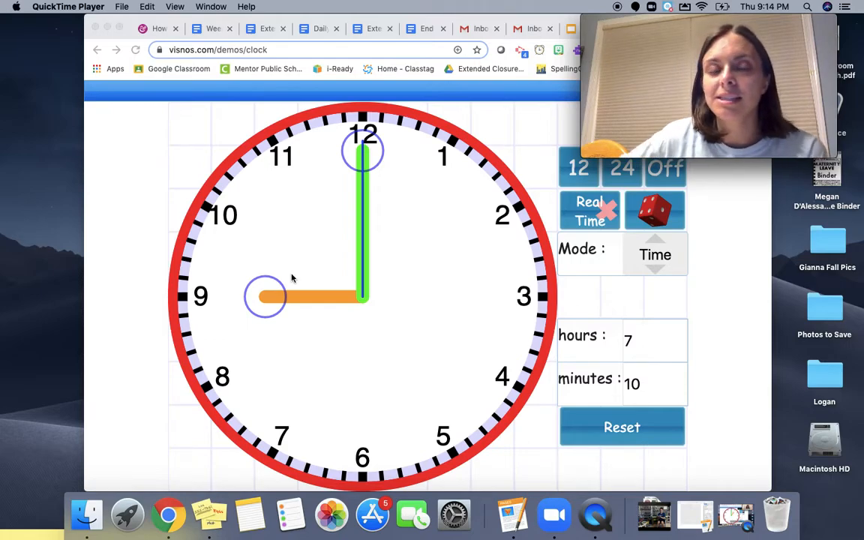
pyautogui.moveTo(429, 344)
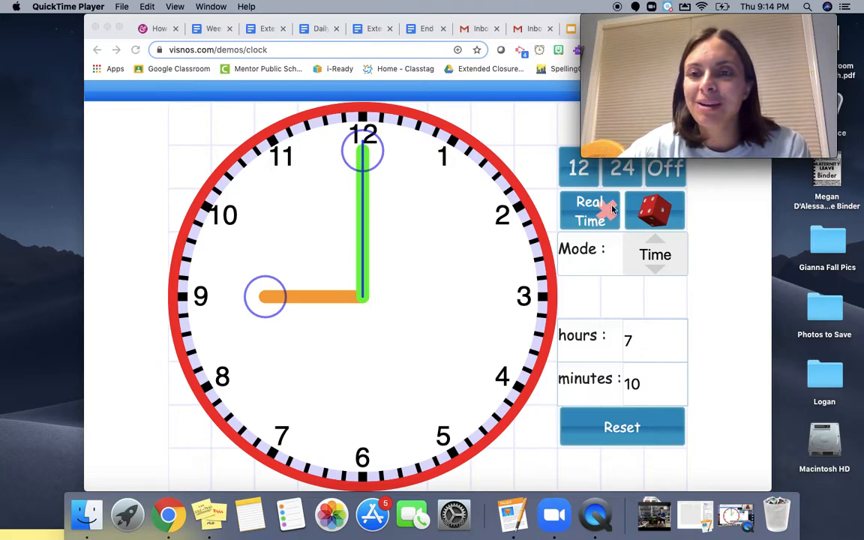
pyautogui.moveTo(313, 138)
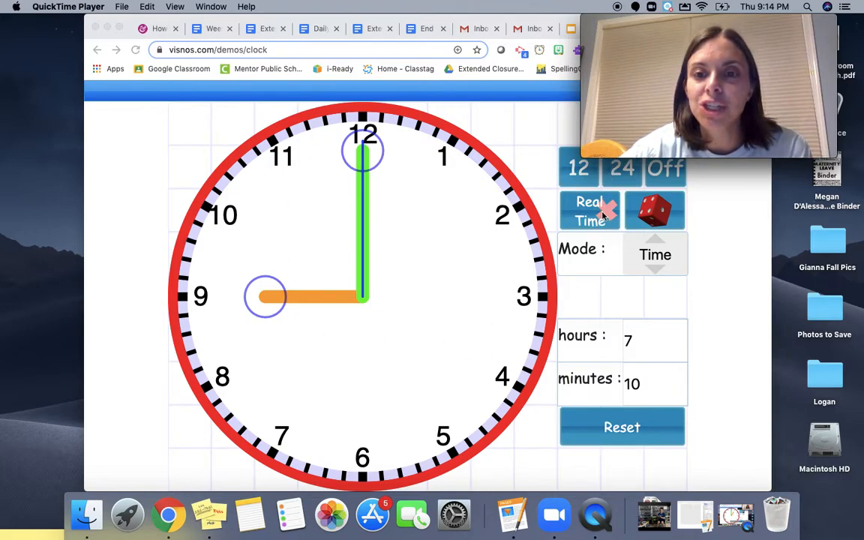
# Turn Real Time on so the clock face tracks the live current time.
pyautogui.click(590, 210)
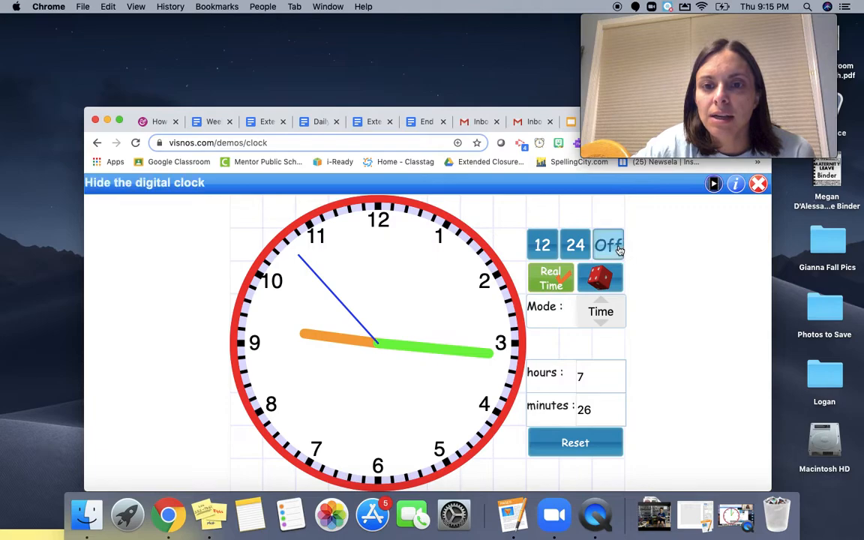
# Show the digital readout of the live time (9:16) and try the 24-hour format.
pyautogui.click(542, 244)
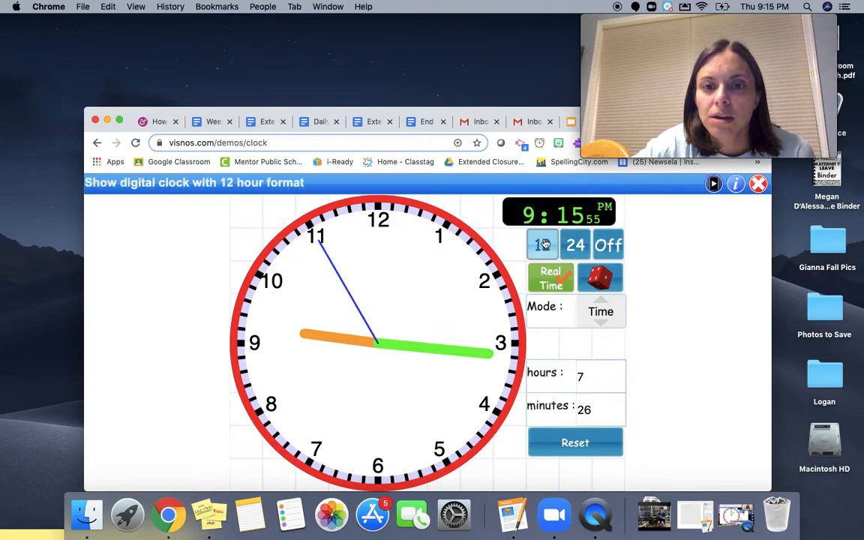
pyautogui.click(542, 245)
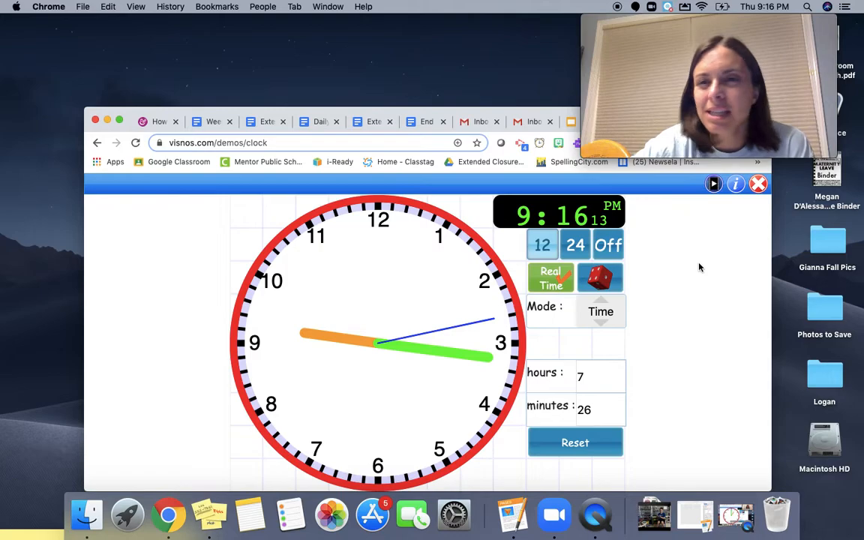
pyautogui.moveTo(575, 246)
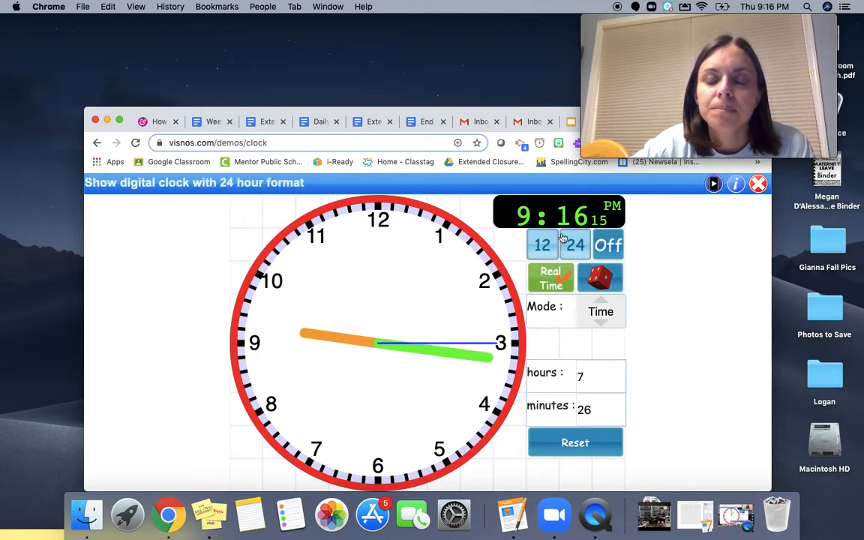
pyautogui.click(542, 246)
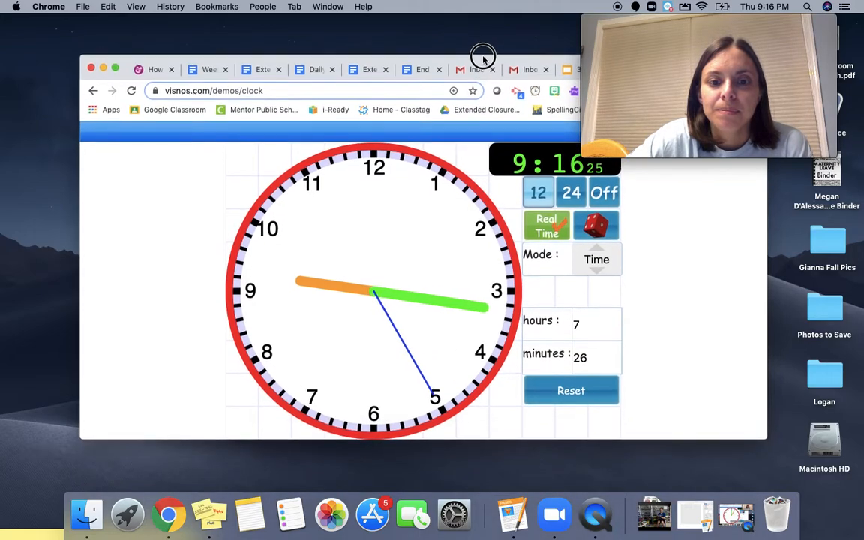
# Turn Real Time off, hide the digital readout, and drag the hands to 10:10.
pyautogui.click(546, 225)
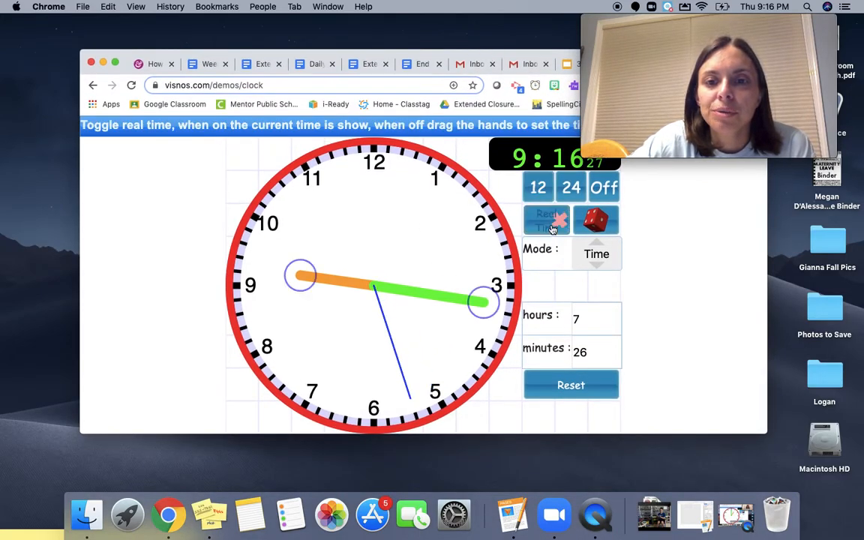
pyautogui.moveTo(330, 515)
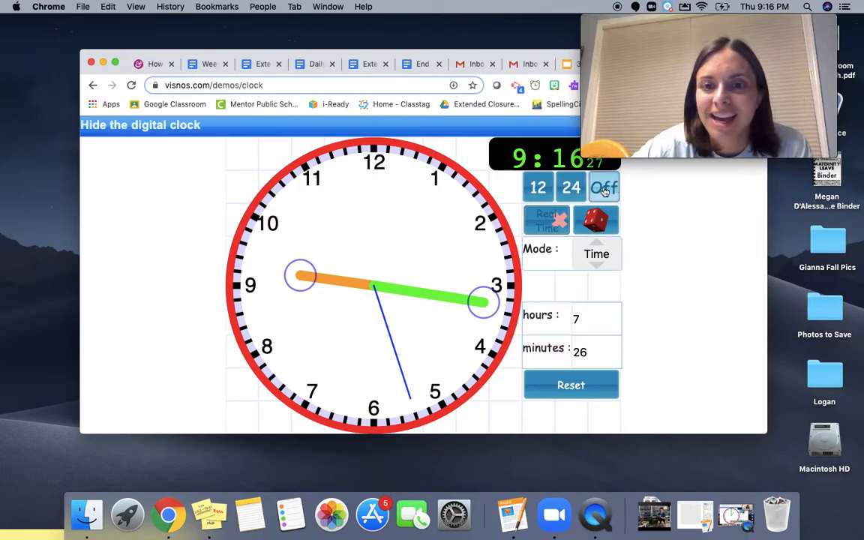
pyautogui.click(603, 186)
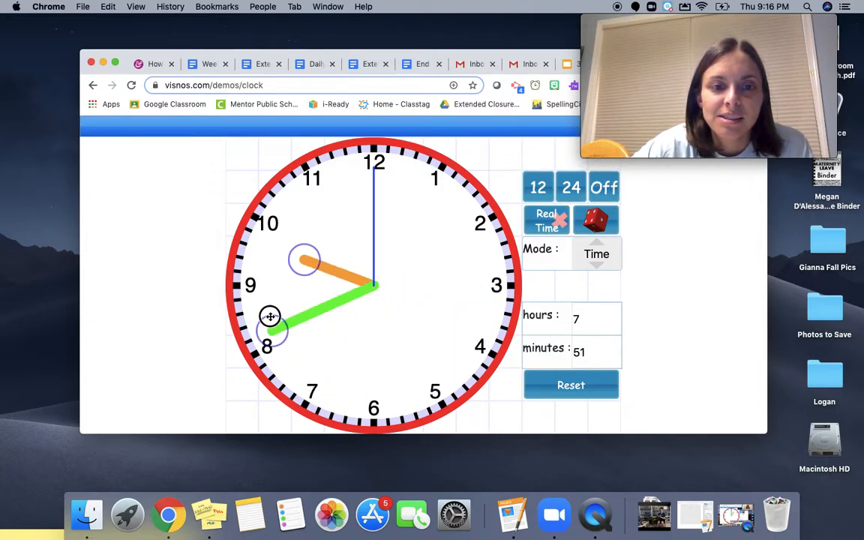
pyautogui.moveTo(270, 315); pyautogui.dragTo(345, 163)
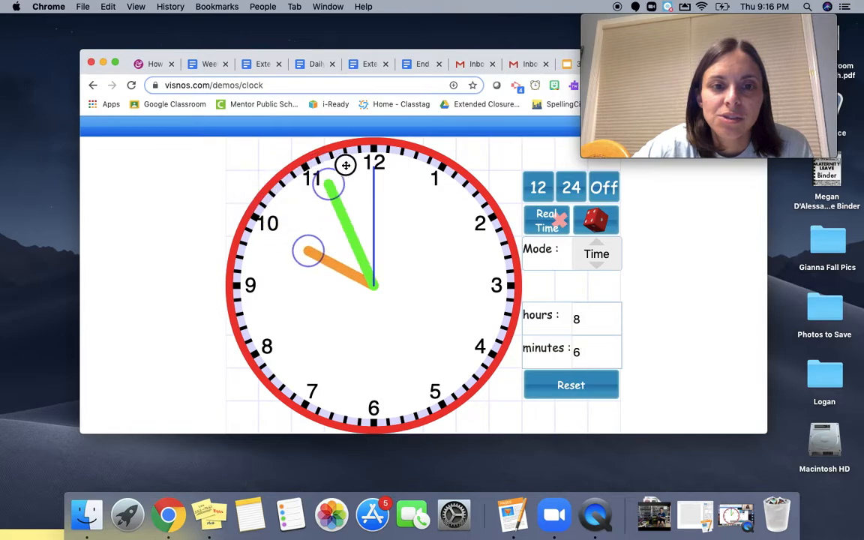
pyautogui.moveTo(324, 180); pyautogui.dragTo(488, 213)
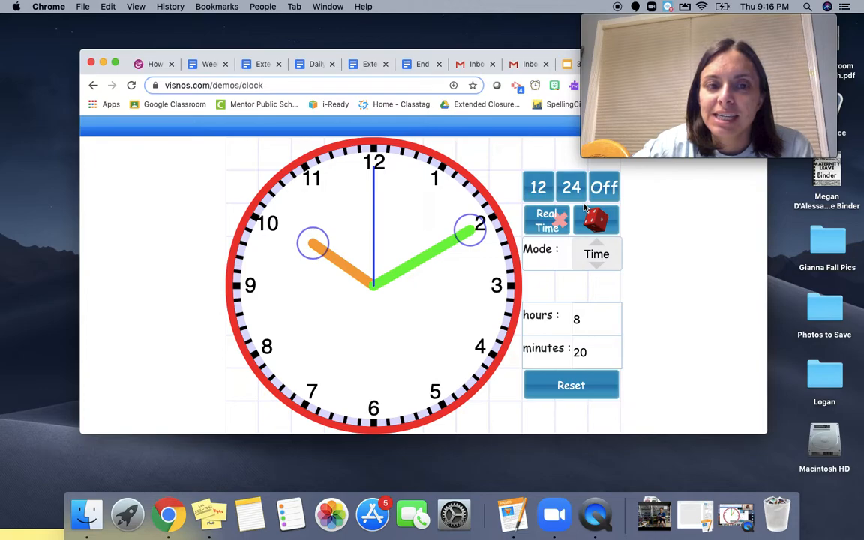
pyautogui.moveTo(546, 219)
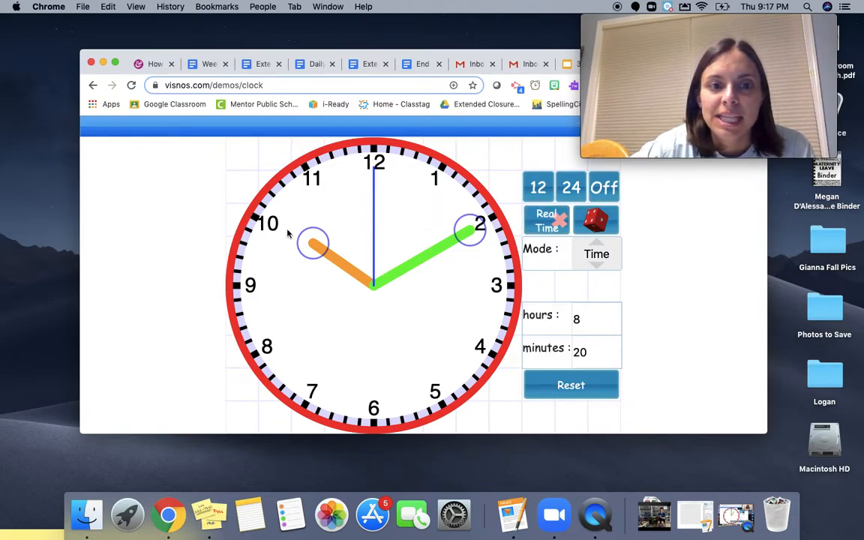
pyautogui.moveTo(273, 209)
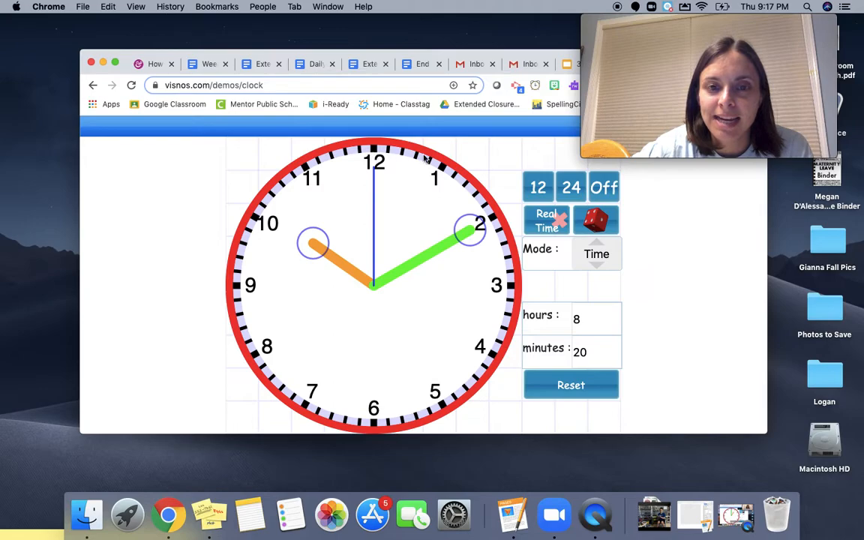
pyautogui.moveTo(494, 221)
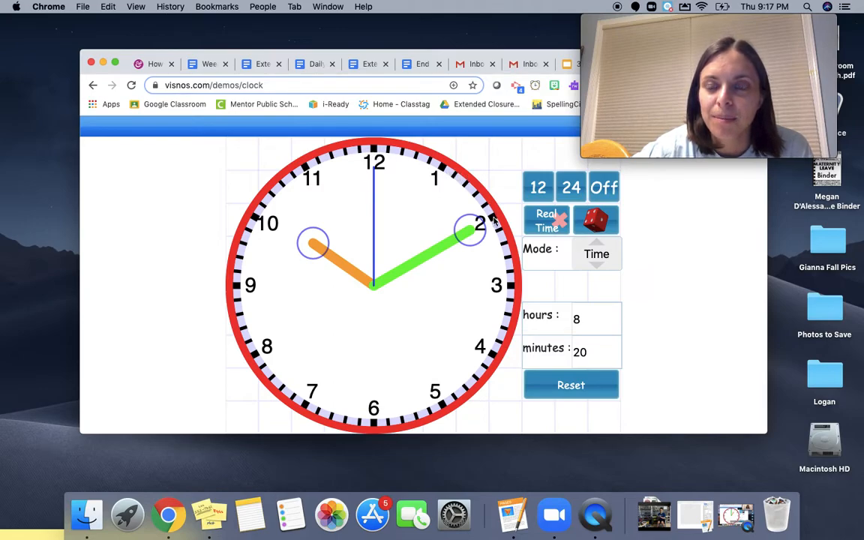
pyautogui.moveTo(447, 240)
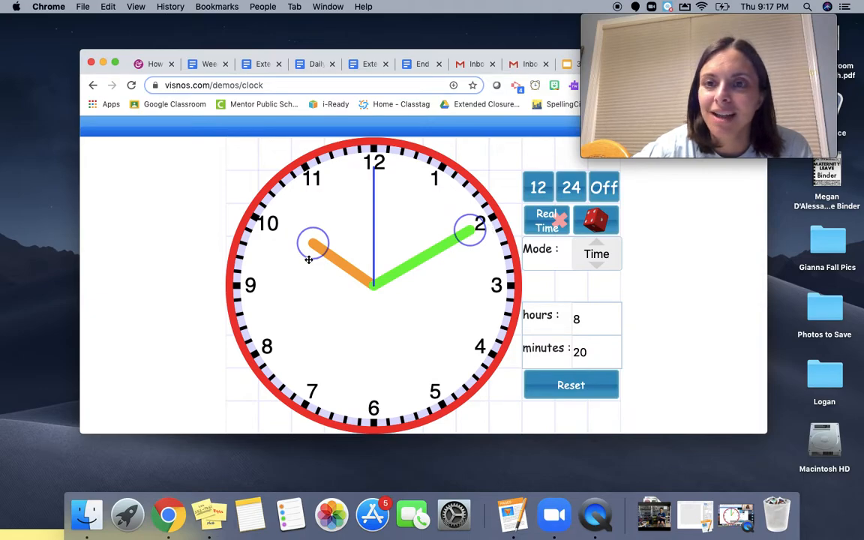
pyautogui.moveTo(434, 194)
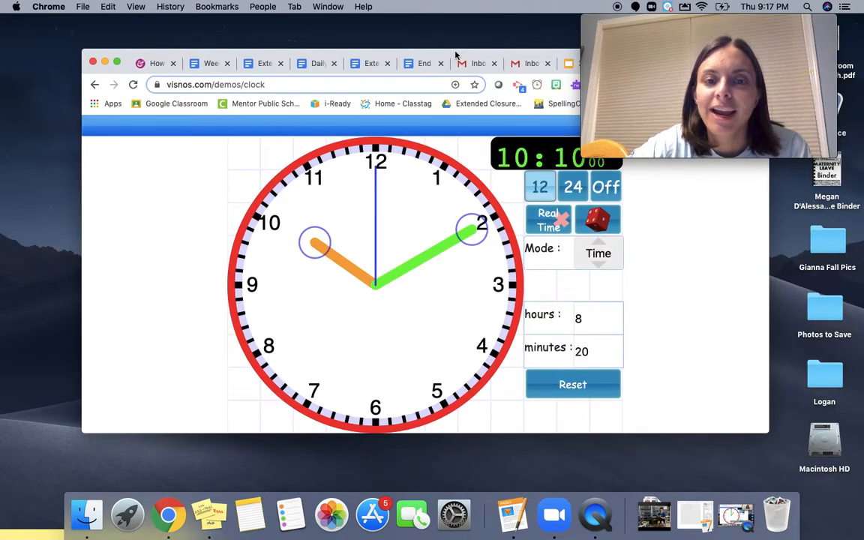
pyautogui.moveTo(469, 212)
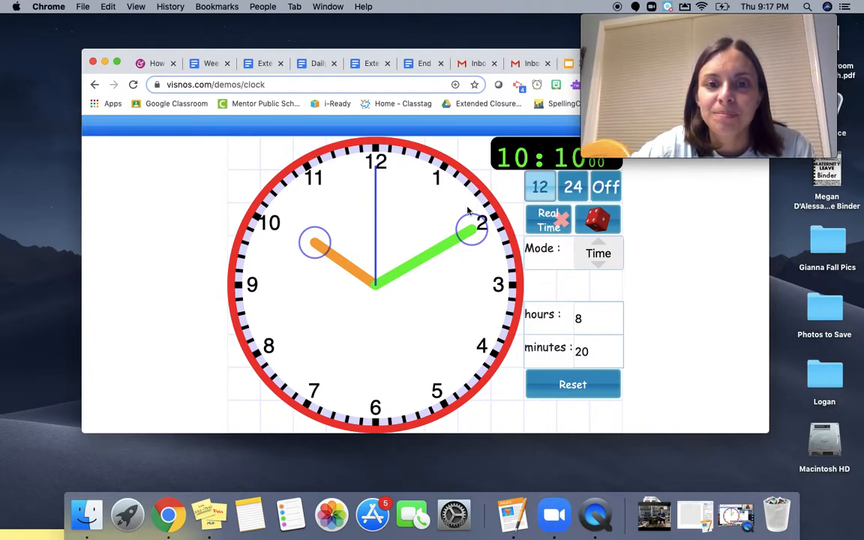
# Hide the digital readout and turn the minute hand past 35 to the 9 for 10:45.
pyautogui.moveTo(472, 228); pyautogui.dragTo(474, 237)
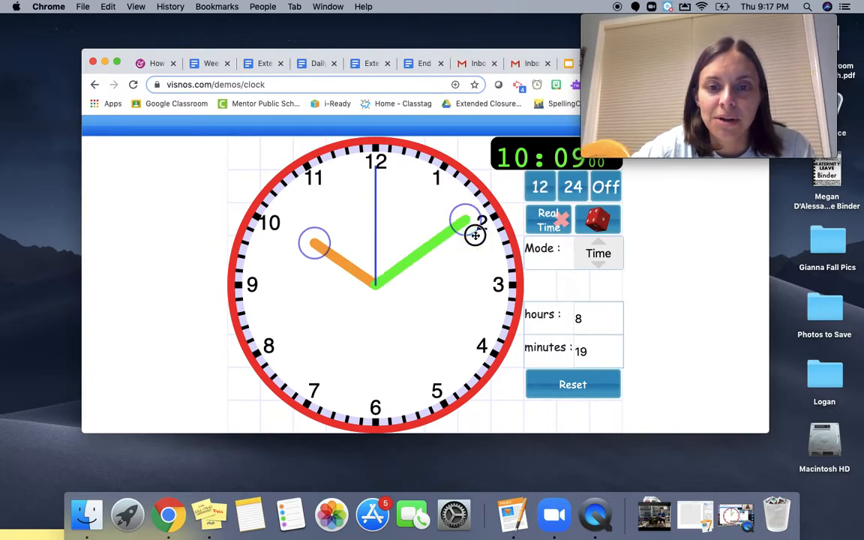
pyautogui.moveTo(474, 236); pyautogui.dragTo(471, 399)
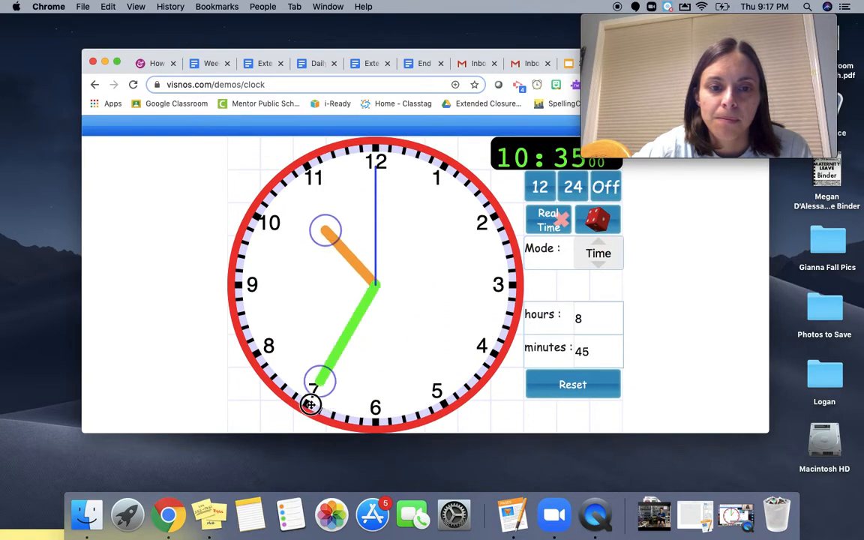
pyautogui.click(606, 186)
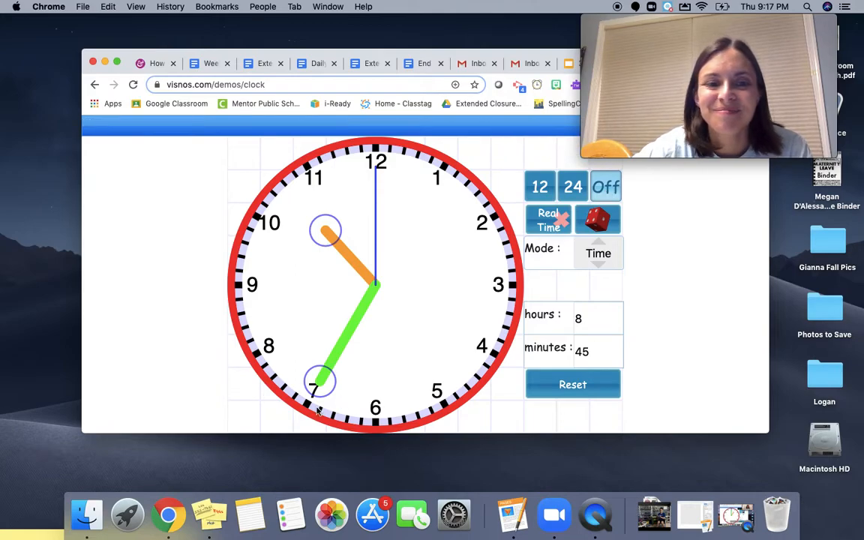
pyautogui.moveTo(318, 381); pyautogui.dragTo(248, 308)
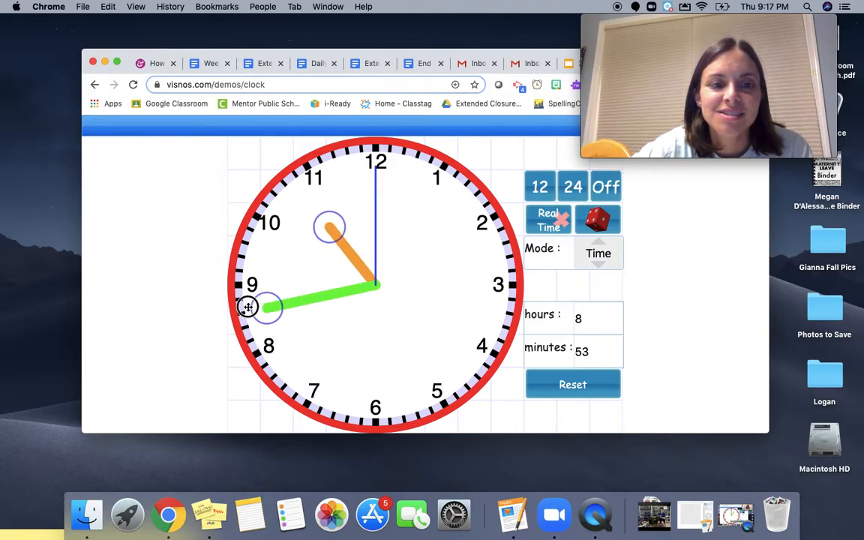
pyautogui.moveTo(247, 308); pyautogui.dragTo(240, 282)
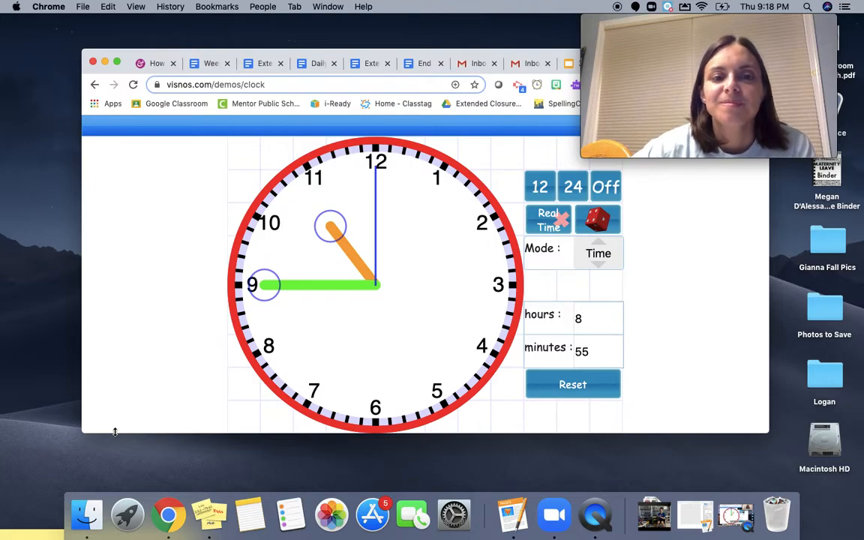
pyautogui.moveTo(432, 465)
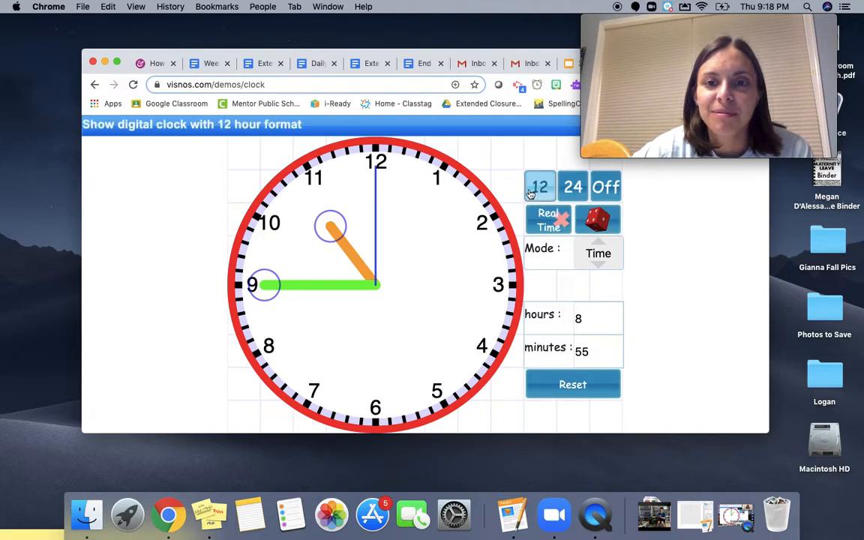
pyautogui.click(540, 186)
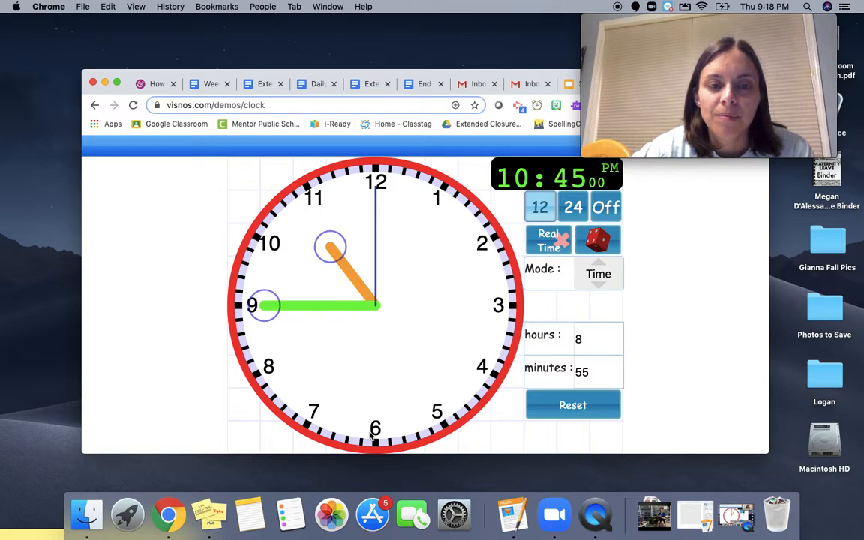
pyautogui.moveTo(321, 396)
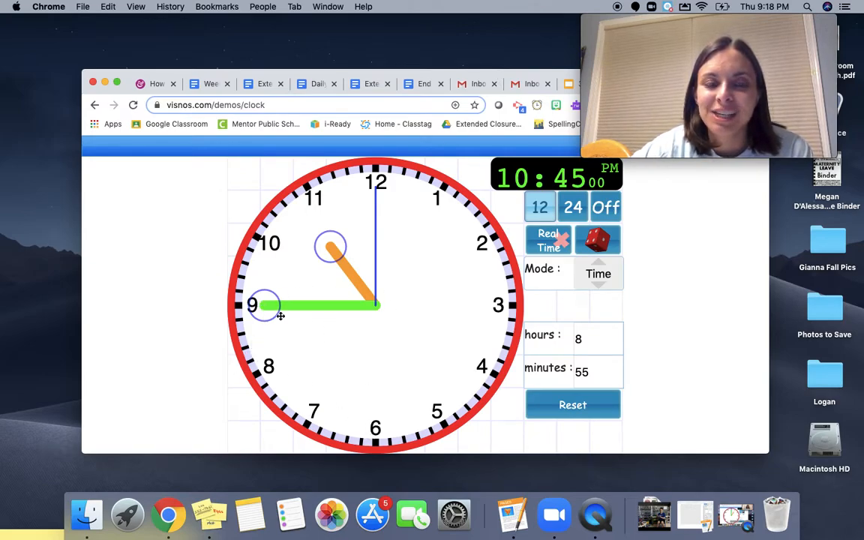
pyautogui.moveTo(273, 246)
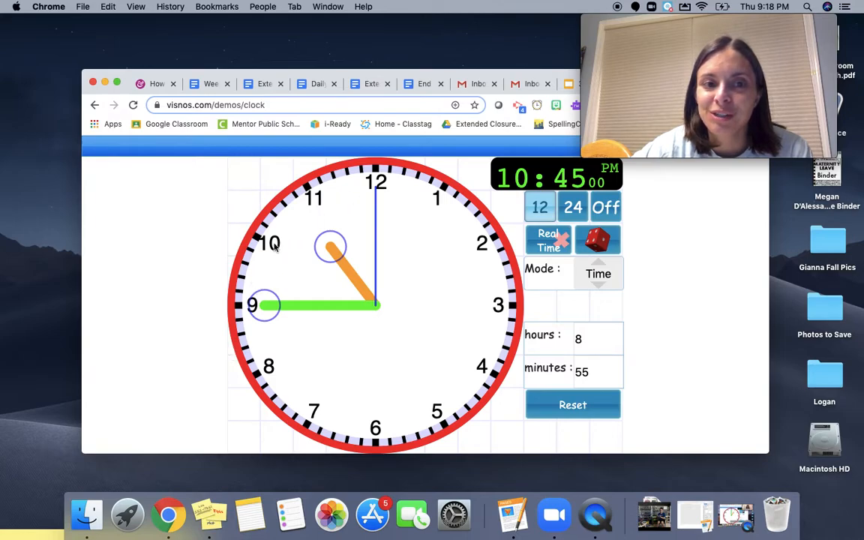
pyautogui.moveTo(268, 391)
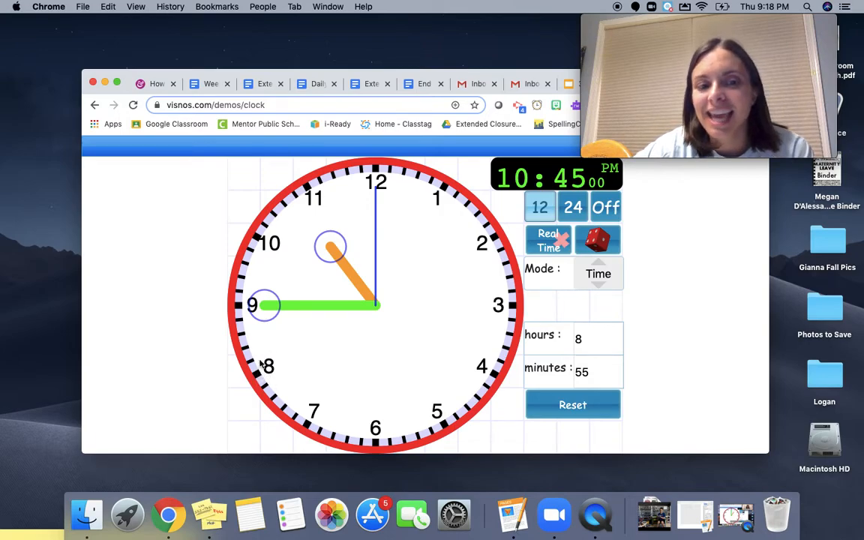
pyautogui.moveTo(306, 273)
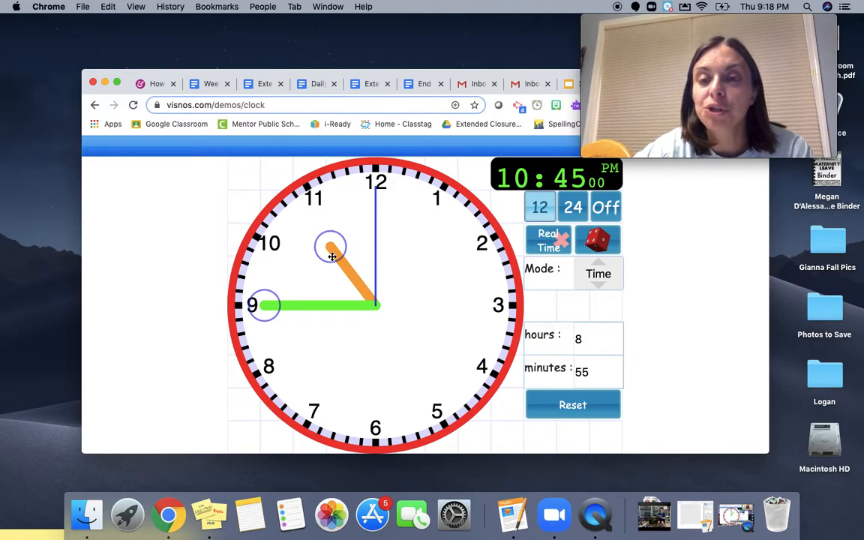
pyautogui.moveTo(325, 210)
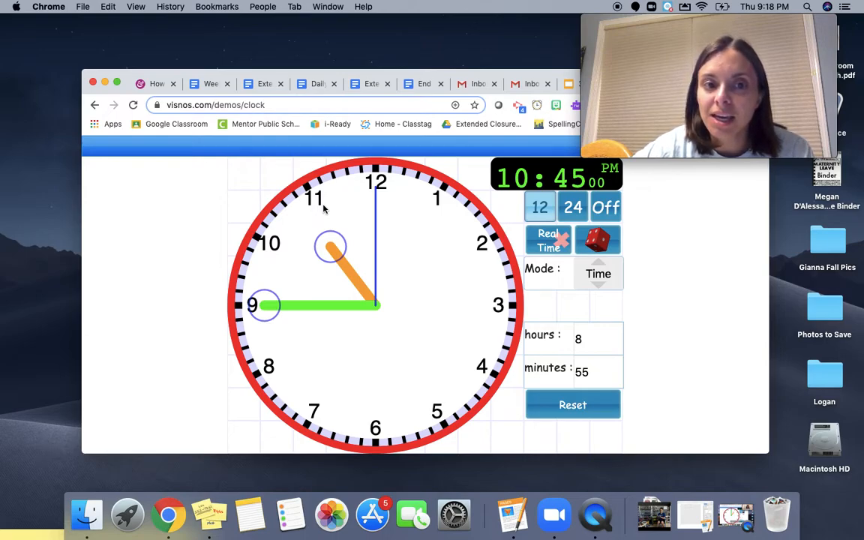
pyautogui.moveTo(302, 234)
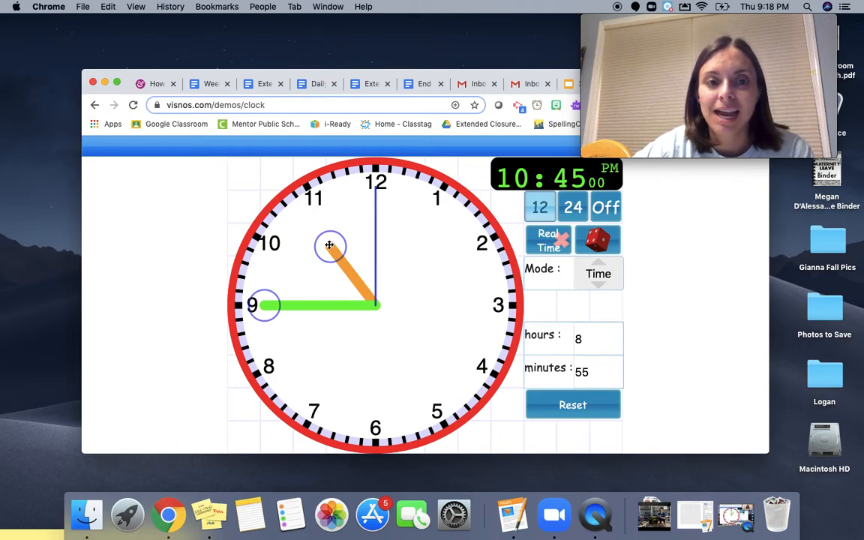
pyautogui.moveTo(324, 210)
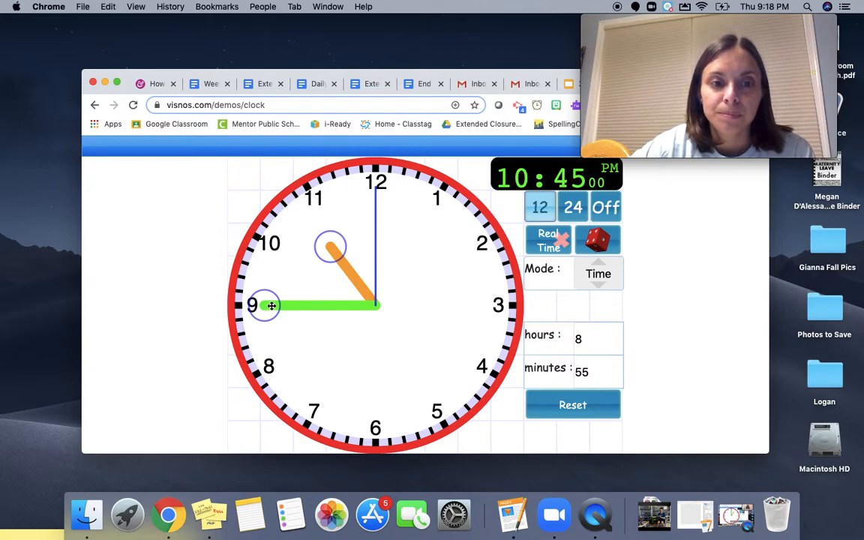
# Bring the minute hand to 12 for 10:00, then to 2 and 5 (10:10, 10:25).
pyautogui.moveTo(264, 304); pyautogui.dragTo(493, 321)
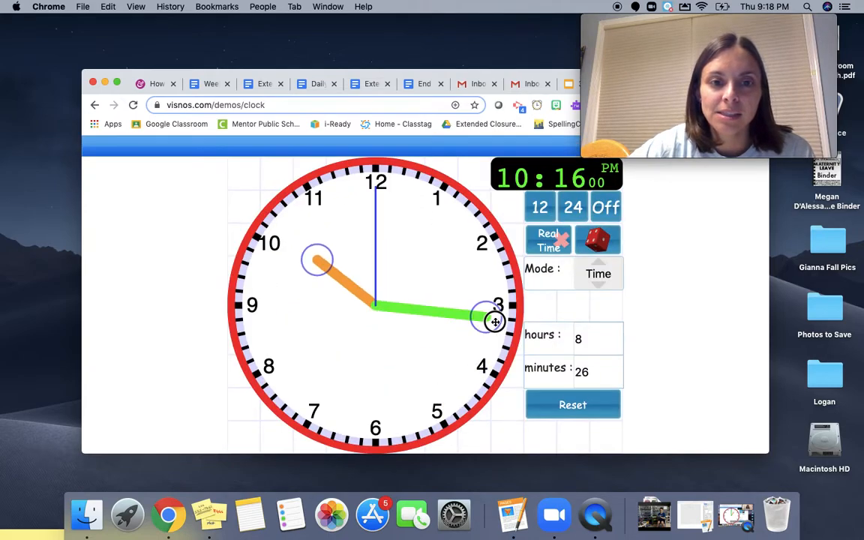
pyautogui.moveTo(495, 319); pyautogui.dragTo(375, 192)
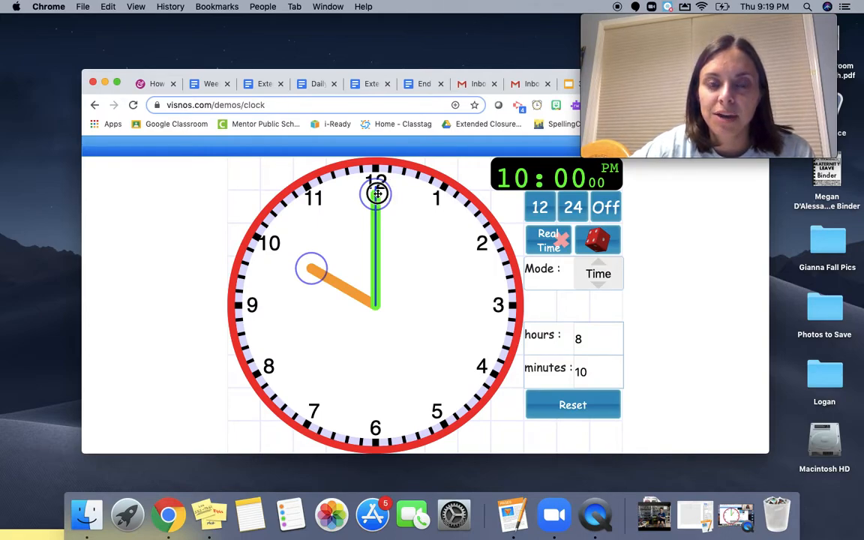
pyautogui.moveTo(377, 188); pyautogui.dragTo(444, 197)
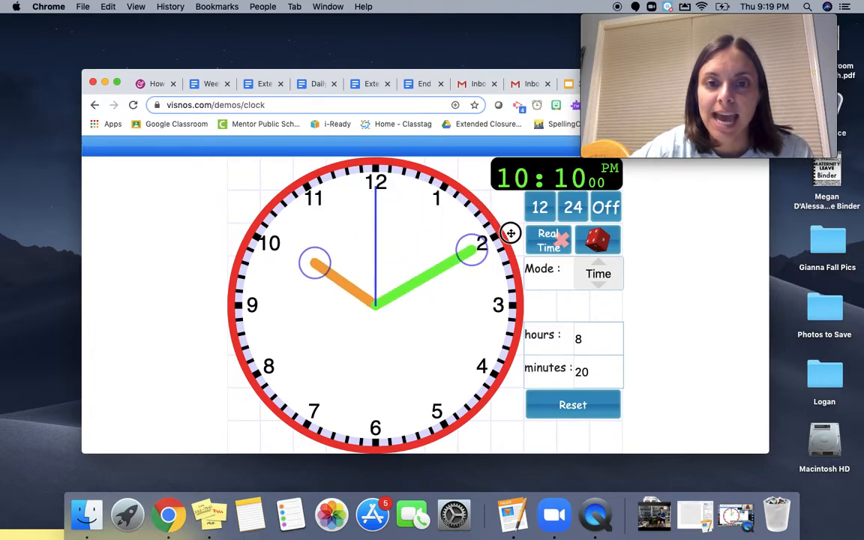
pyautogui.moveTo(471, 249); pyautogui.dragTo(486, 305)
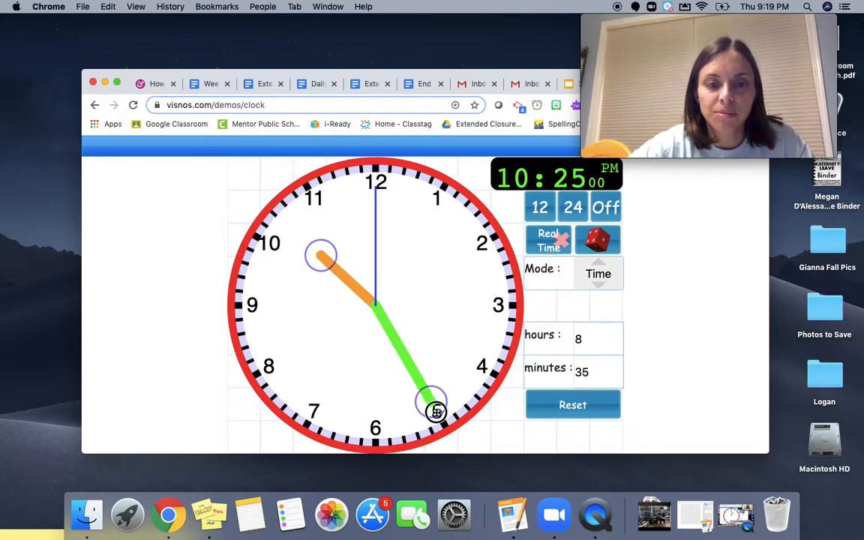
# Continue the minute hand to 8, 9, 10 and 11 (10:40, 10:45, 10:50, 10:55).
pyautogui.moveTo(435, 408); pyautogui.dragTo(315, 435)
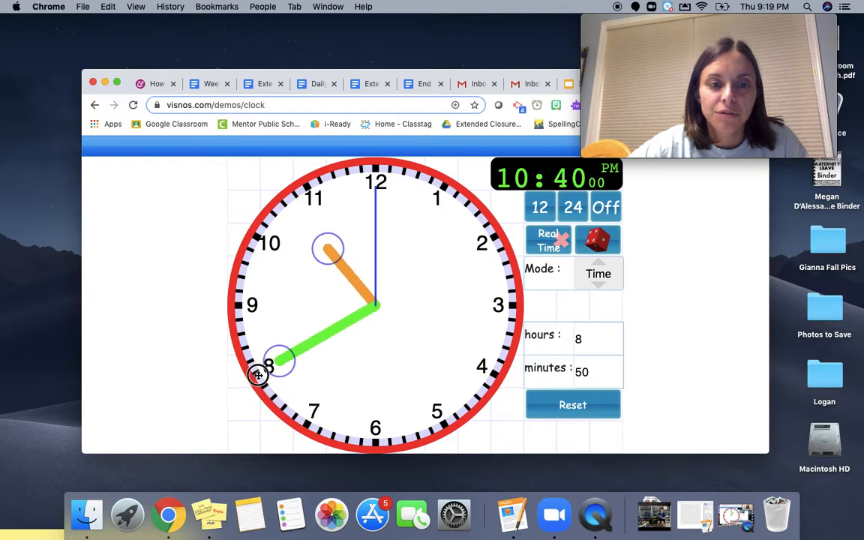
pyautogui.moveTo(269, 366); pyautogui.dragTo(227, 306)
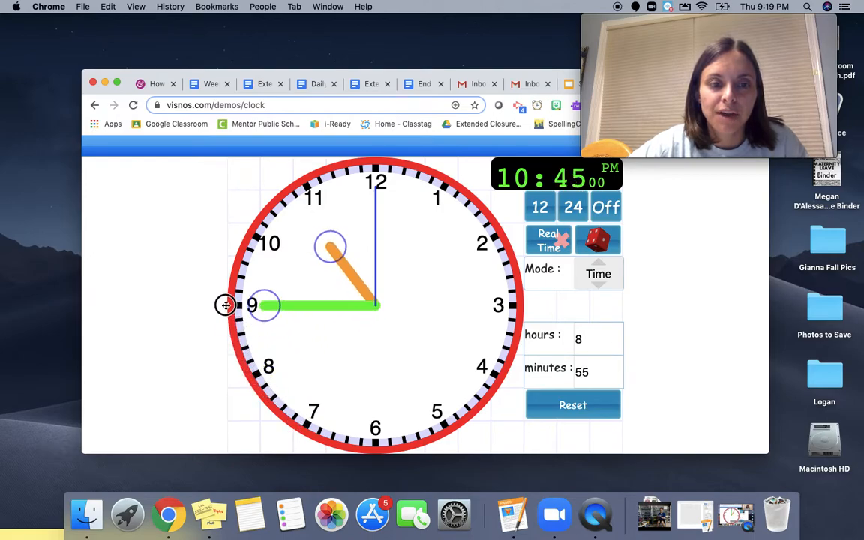
pyautogui.moveTo(253, 331)
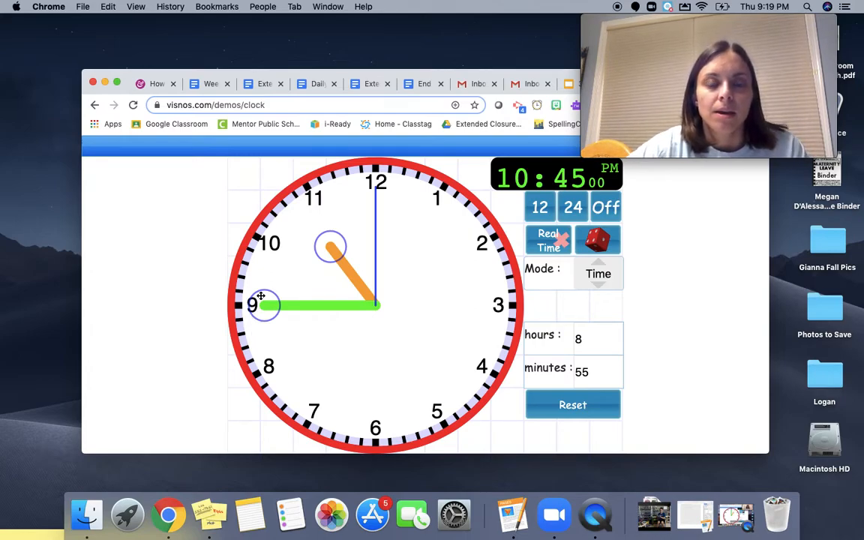
pyautogui.moveTo(258, 303); pyautogui.dragTo(267, 246)
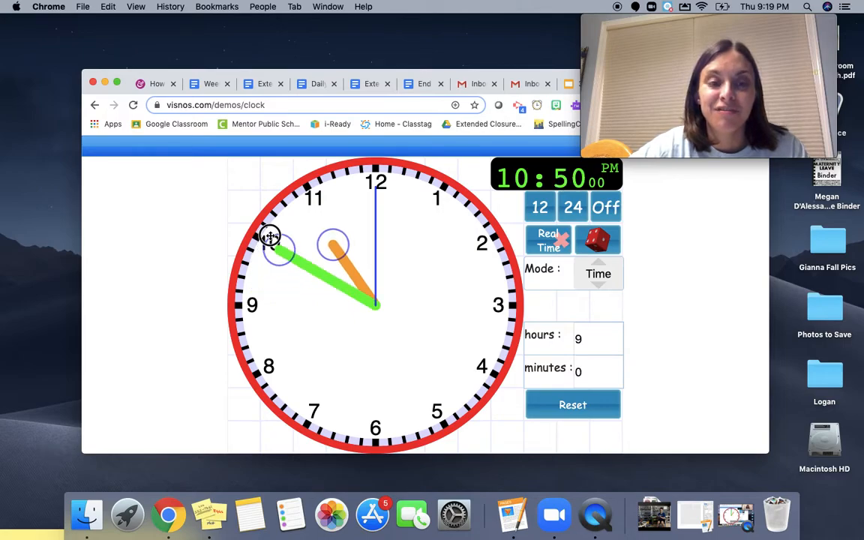
pyautogui.moveTo(333, 237)
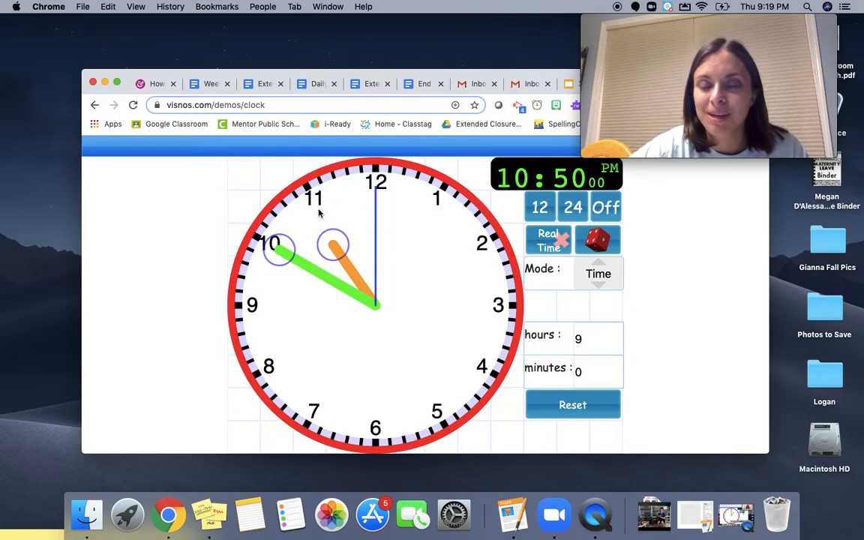
pyautogui.moveTo(327, 228)
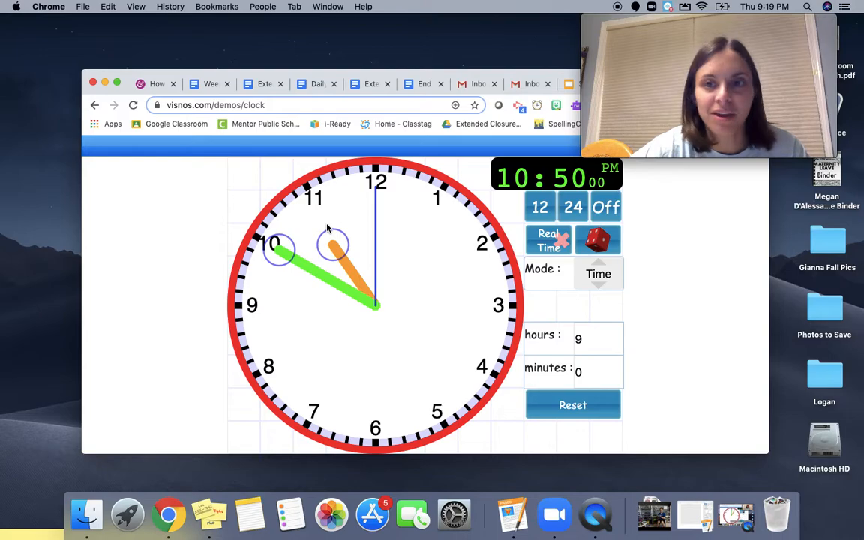
pyautogui.moveTo(334, 247); pyautogui.dragTo(324, 202)
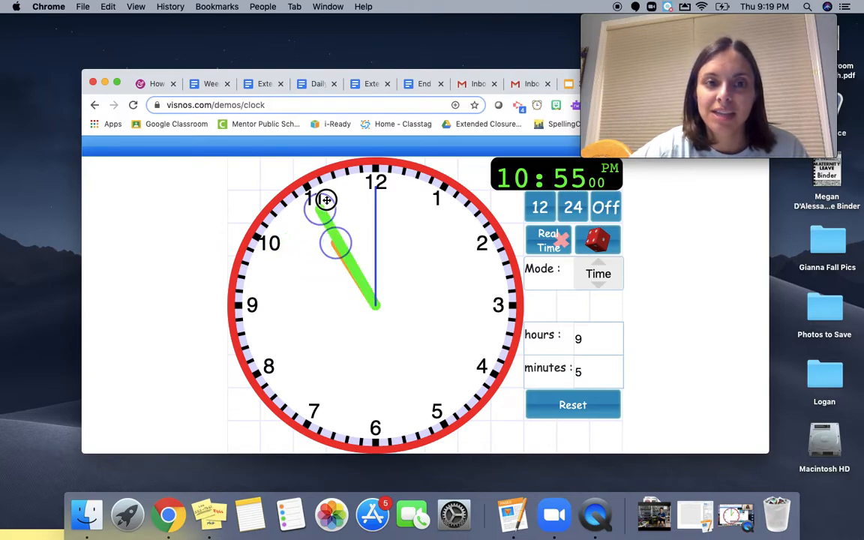
pyautogui.moveTo(327, 198); pyautogui.dragTo(382, 178)
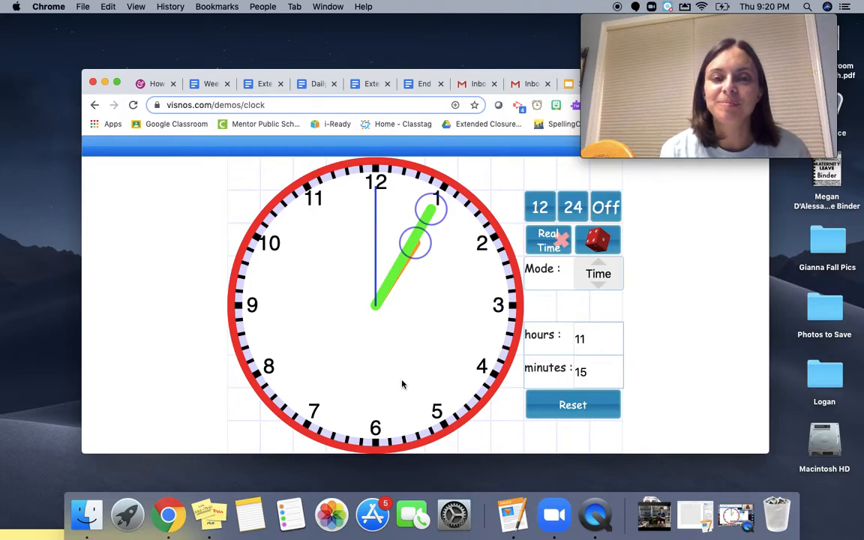
pyautogui.moveTo(237, 292)
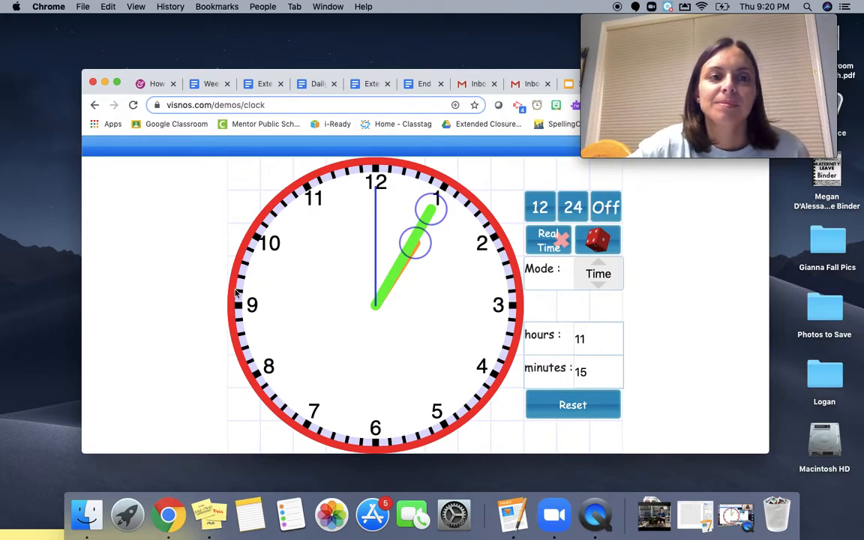
pyautogui.moveTo(210, 161)
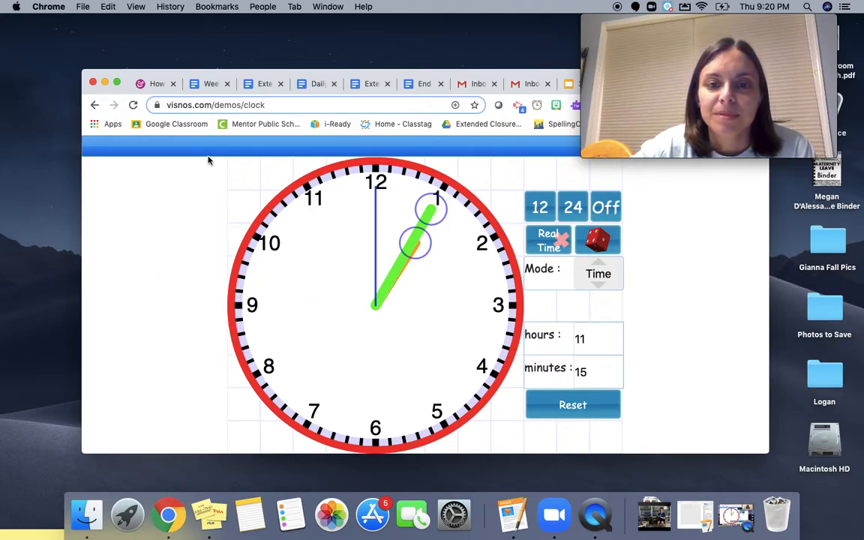
pyautogui.moveTo(387, 297)
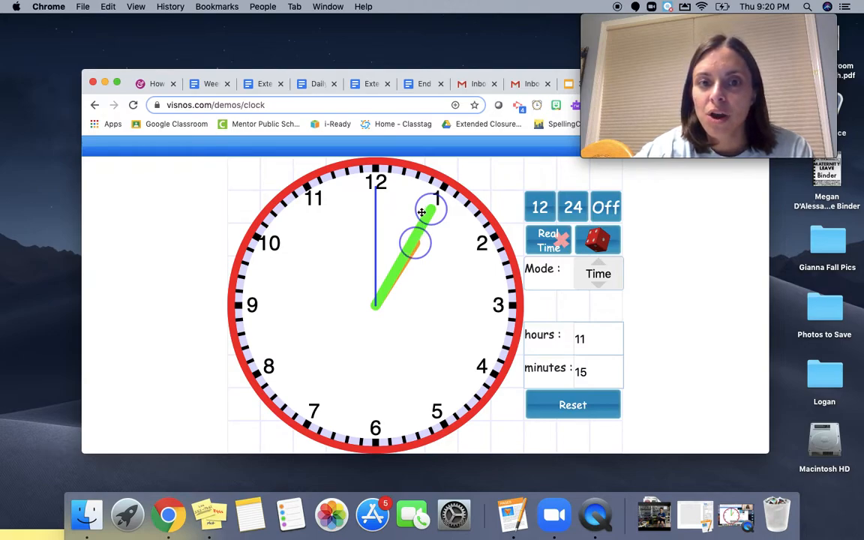
# Reveal the digital readout and settle the minute hand on the 1 so it confirms 1:05 AM.
pyautogui.click(540, 207)
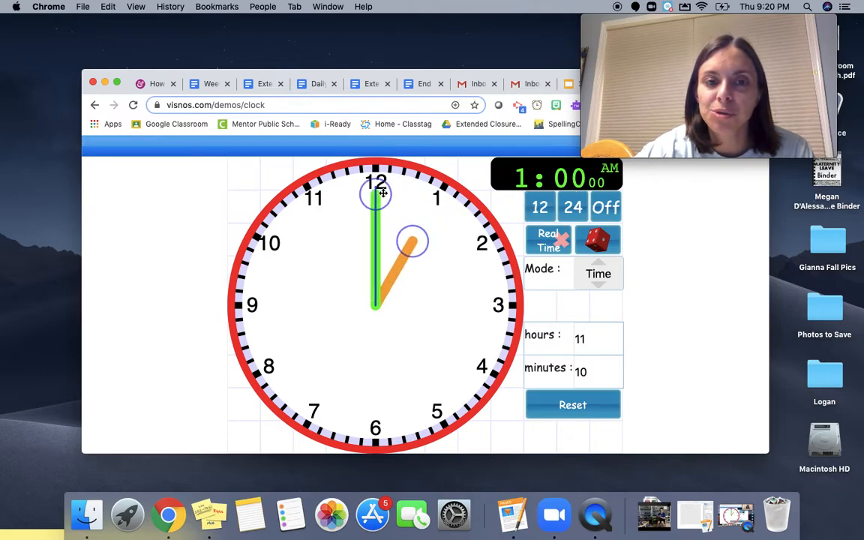
pyautogui.moveTo(240, 343)
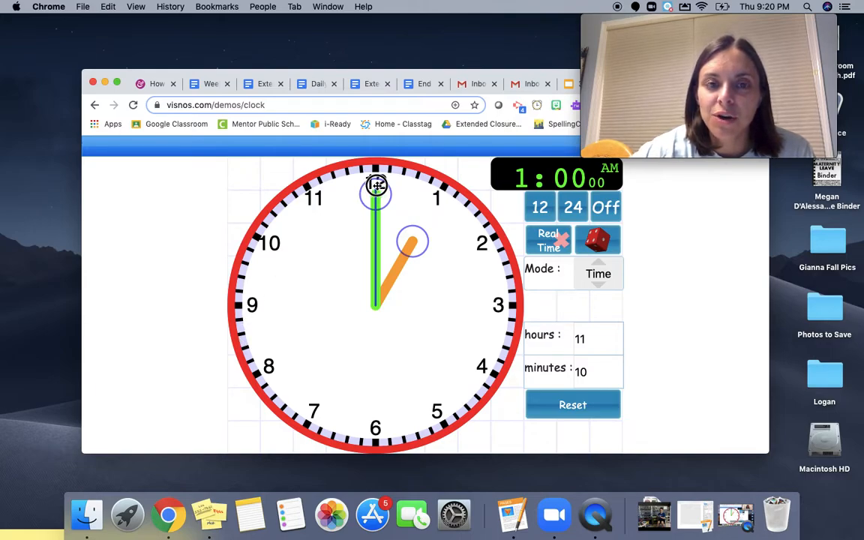
pyautogui.moveTo(377, 186); pyautogui.dragTo(399, 187)
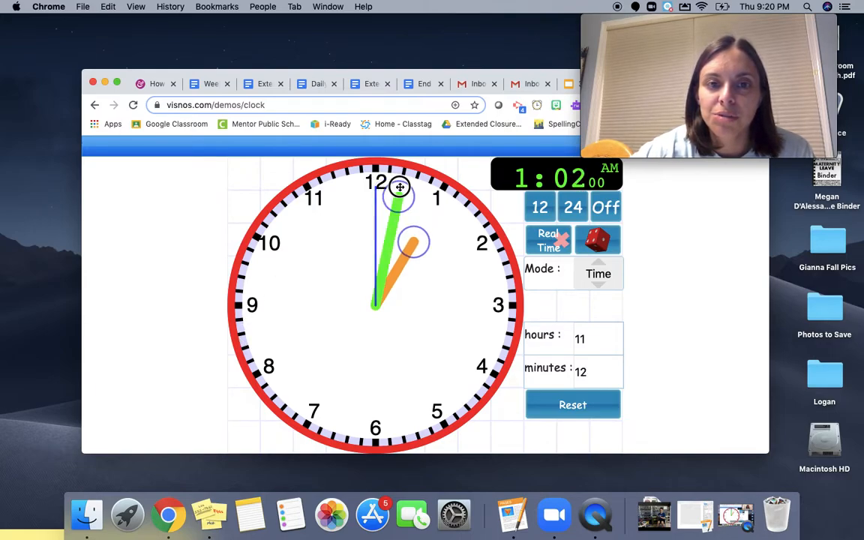
pyautogui.moveTo(399, 188); pyautogui.dragTo(437, 201)
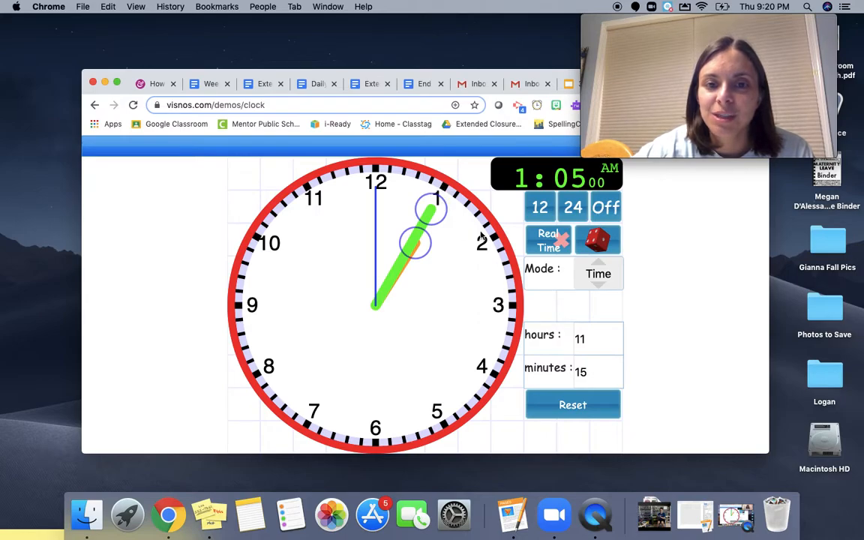
pyautogui.moveTo(495, 321)
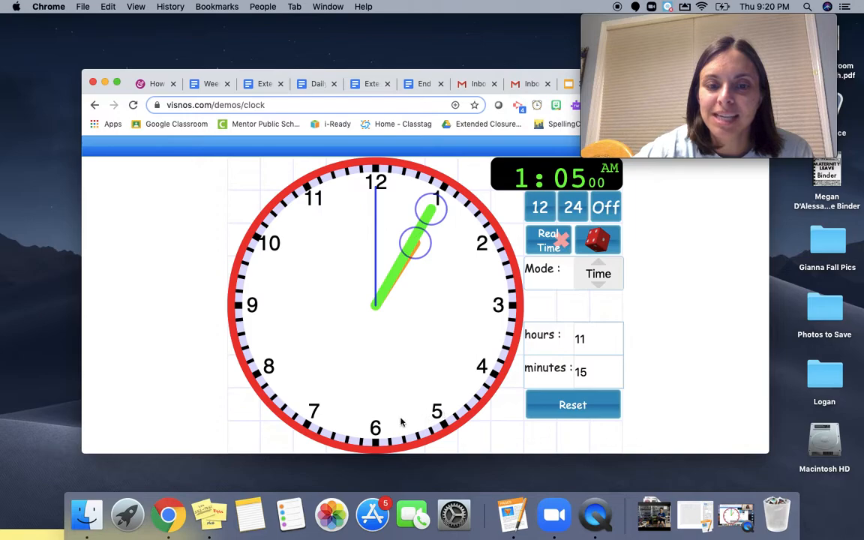
pyautogui.moveTo(458, 384)
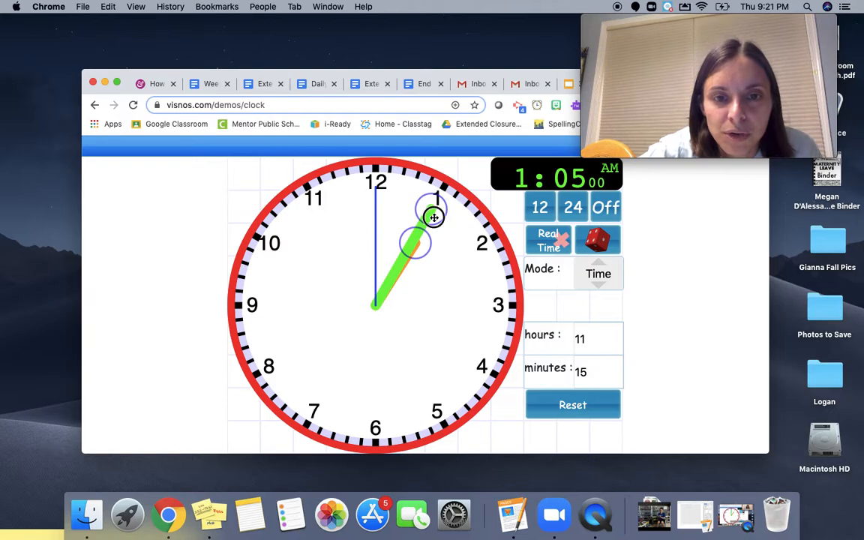
# Advance the hands to about three o'clock and set the minute hand on 10 for 3:50.
pyautogui.moveTo(433, 217); pyautogui.dragTo(483, 284)
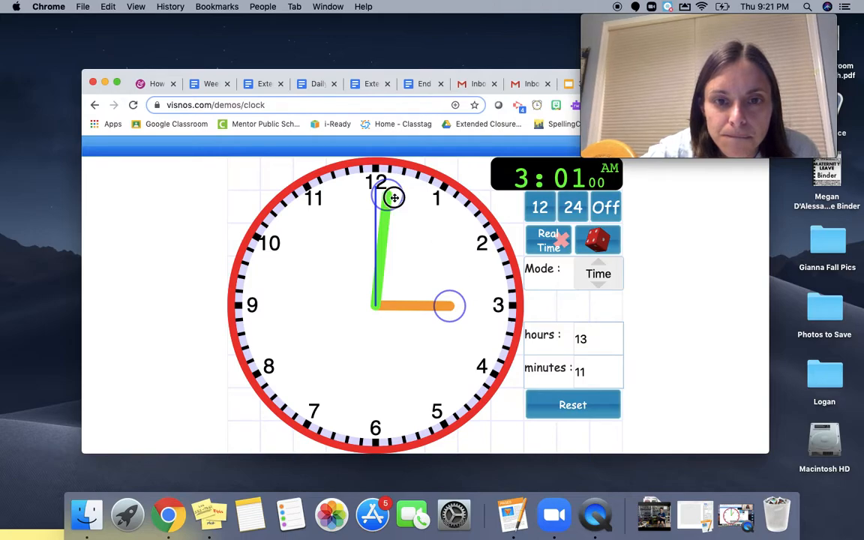
pyautogui.moveTo(393, 198); pyautogui.dragTo(480, 358)
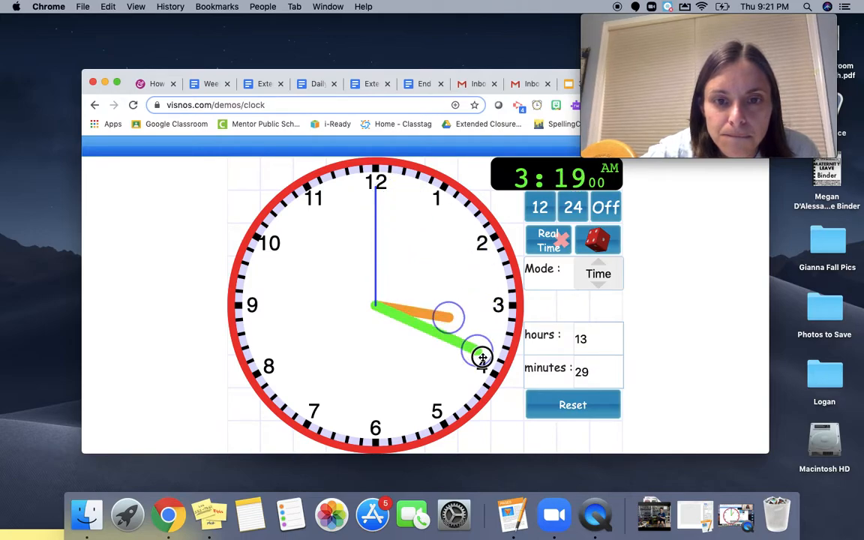
pyautogui.moveTo(482, 357); pyautogui.dragTo(252, 366)
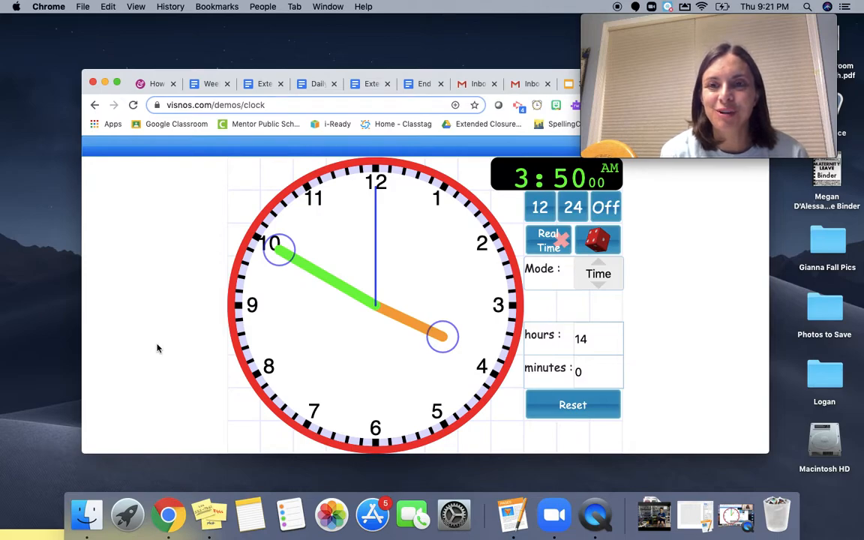
pyautogui.moveTo(403, 249)
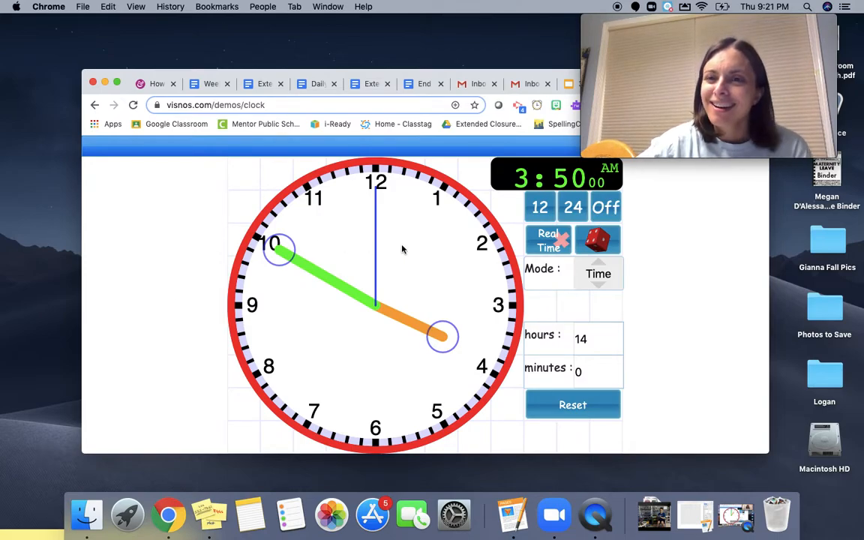
pyautogui.moveTo(435, 438)
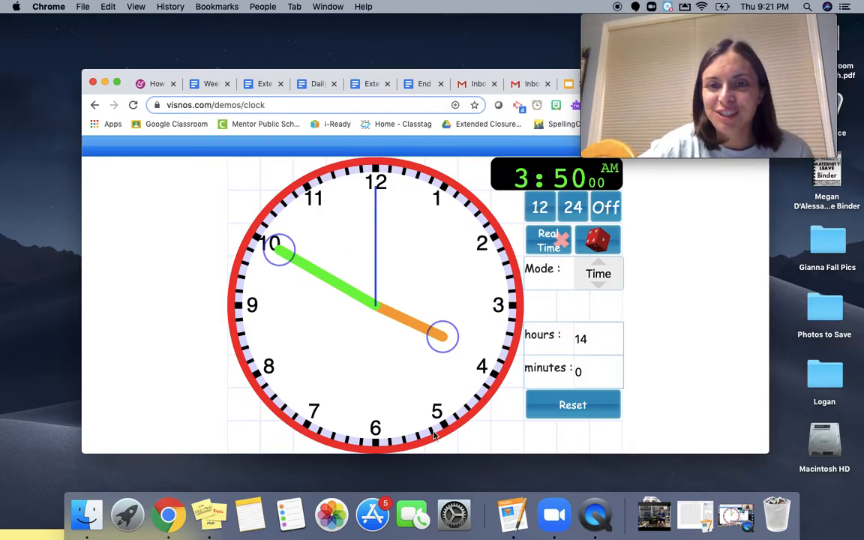
pyautogui.moveTo(540, 207)
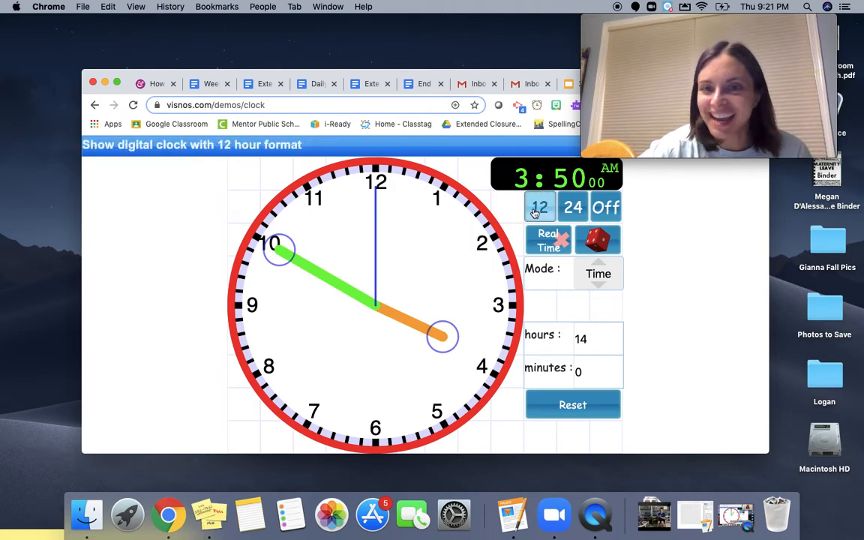
# Hide the digital readout and set the hour hand near 7, minute hand on 10 for about 6:50.
pyautogui.click(606, 207)
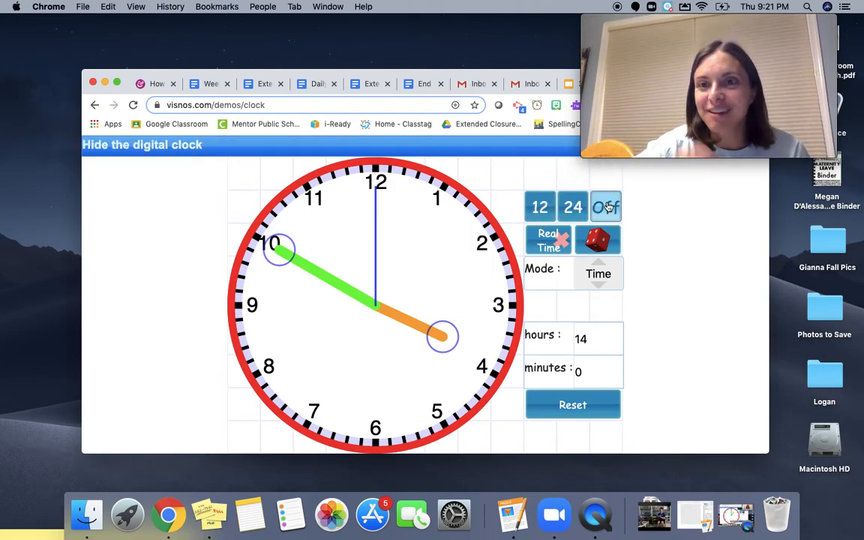
pyautogui.click(606, 207)
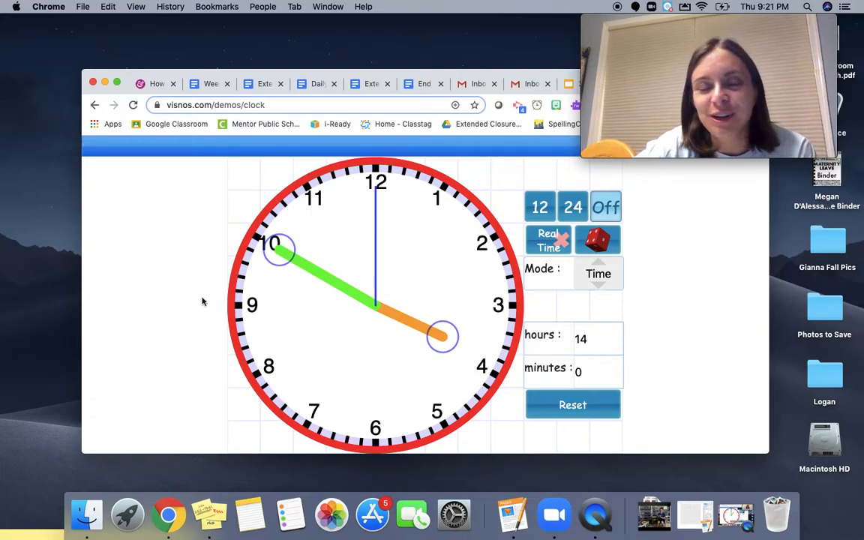
pyautogui.moveTo(287, 240)
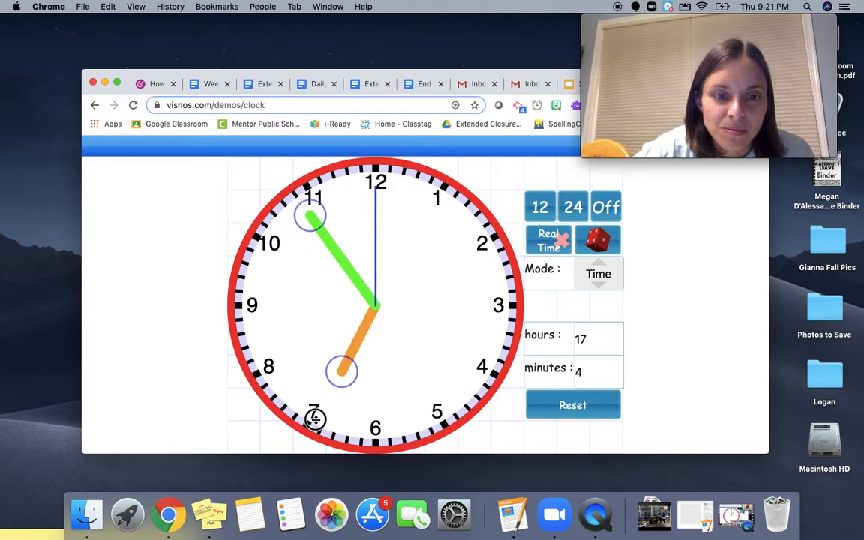
pyautogui.moveTo(309, 218); pyautogui.dragTo(285, 247)
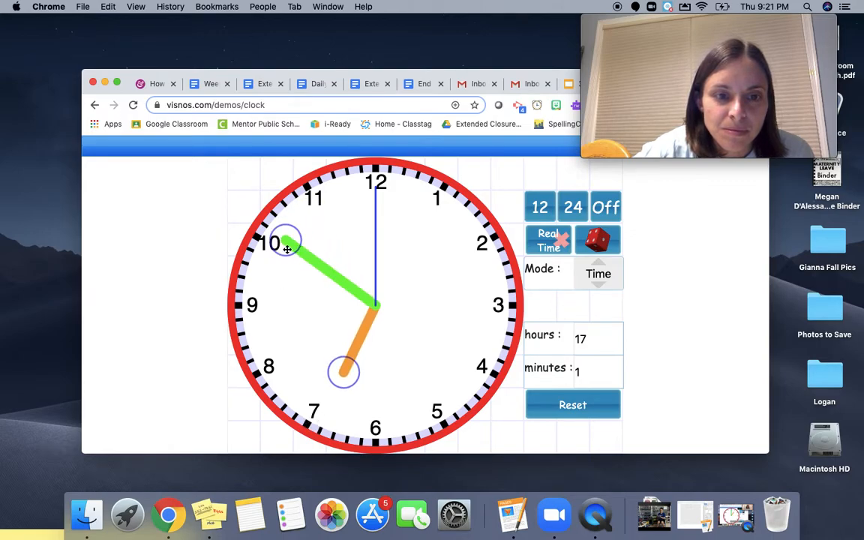
pyautogui.moveTo(287, 249); pyautogui.dragTo(278, 247)
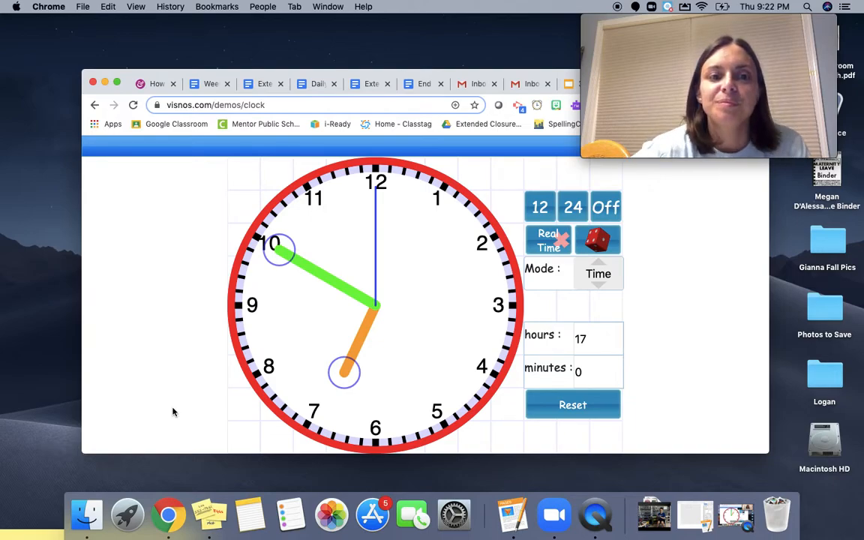
pyautogui.moveTo(147, 402)
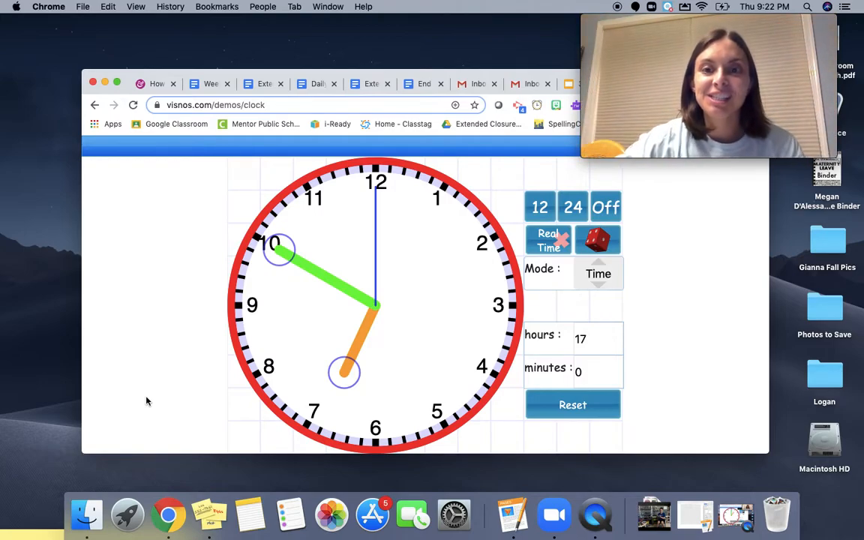
pyautogui.moveTo(345, 330)
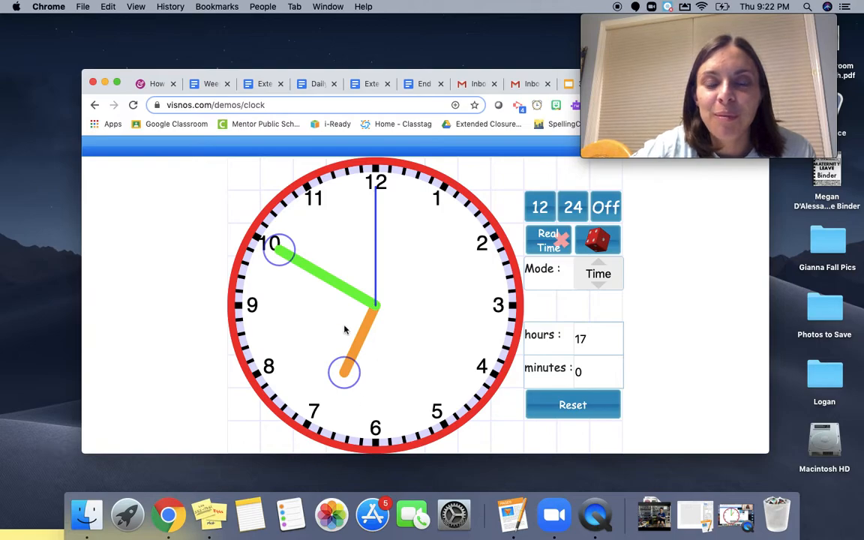
pyautogui.moveTo(348, 372)
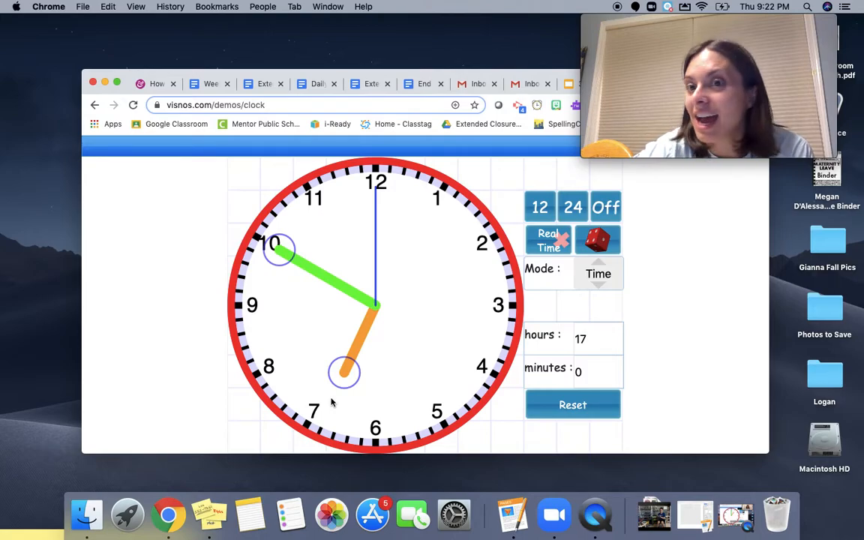
pyautogui.moveTo(360, 424)
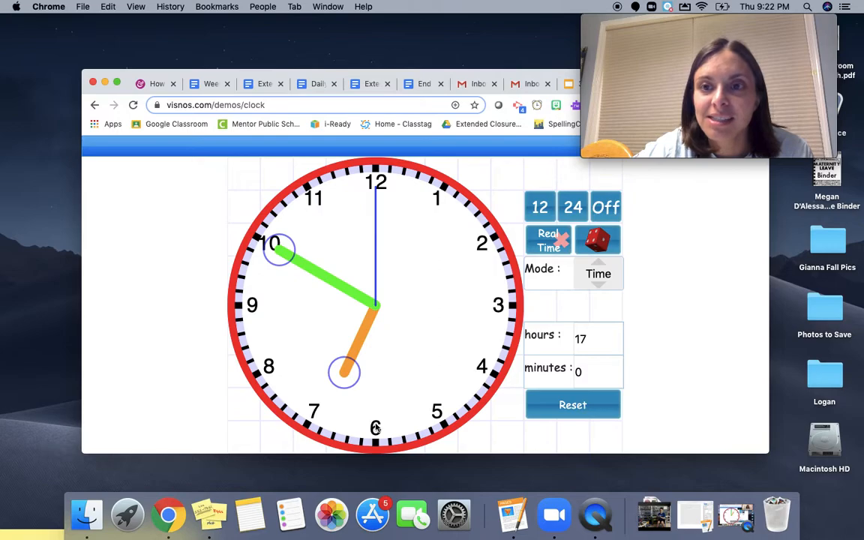
pyautogui.moveTo(273, 240)
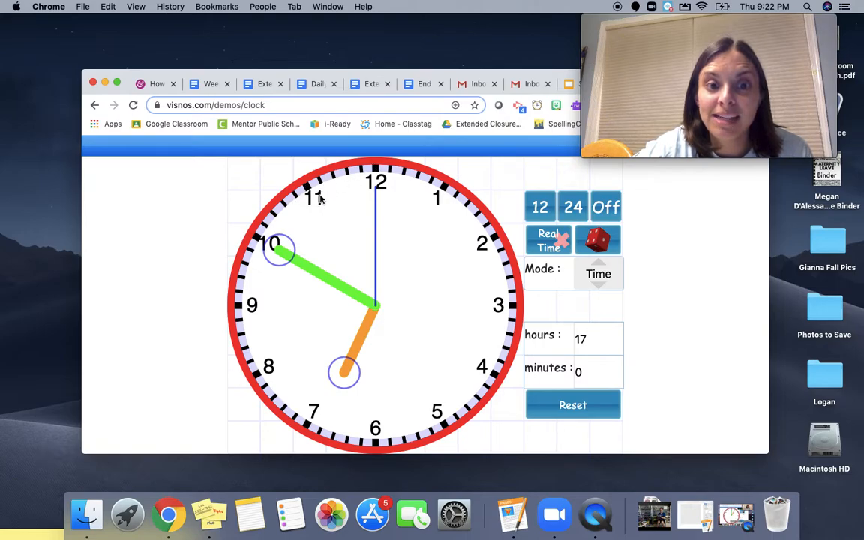
pyautogui.moveTo(346, 180)
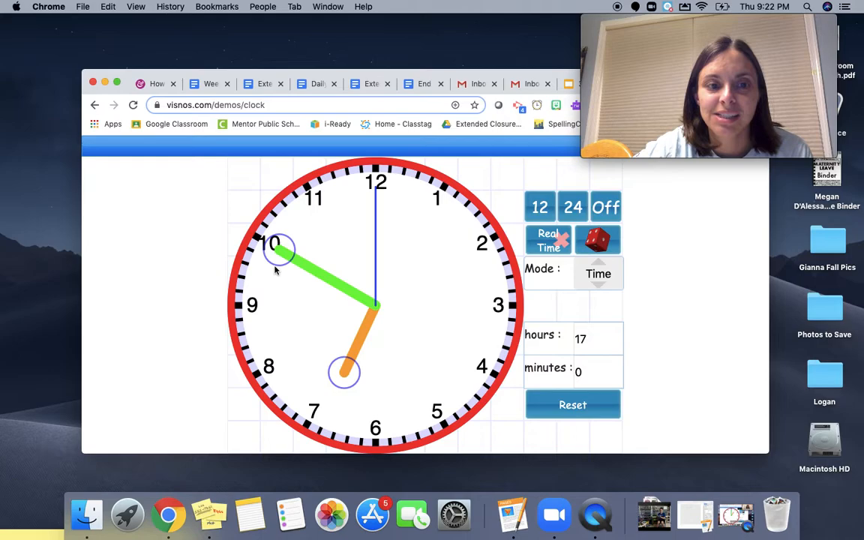
# Reveal the 12-hour digital readout showing the answer 6:51 AM.
pyautogui.click(540, 207)
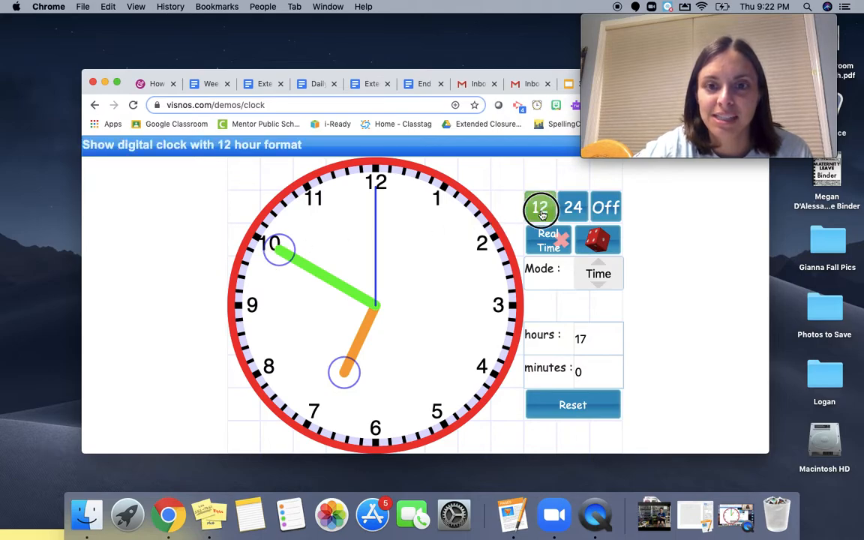
pyautogui.click(540, 207)
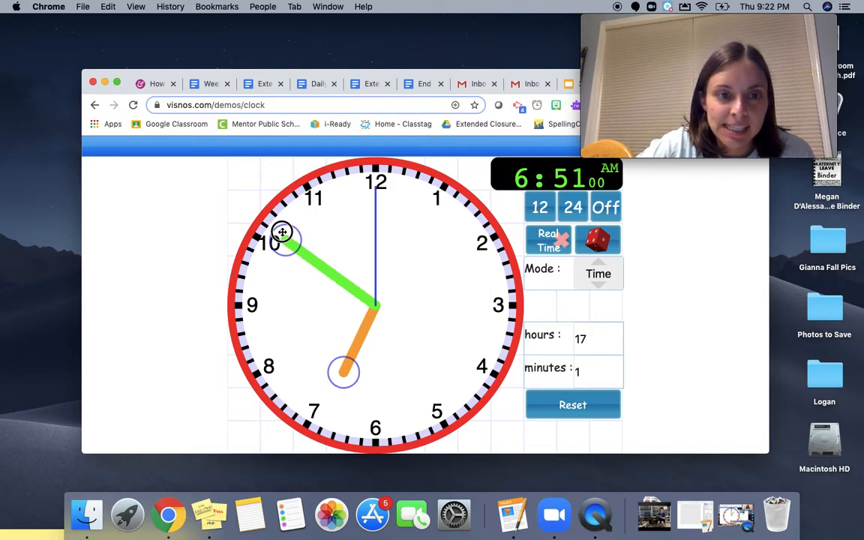
pyautogui.moveTo(264, 225)
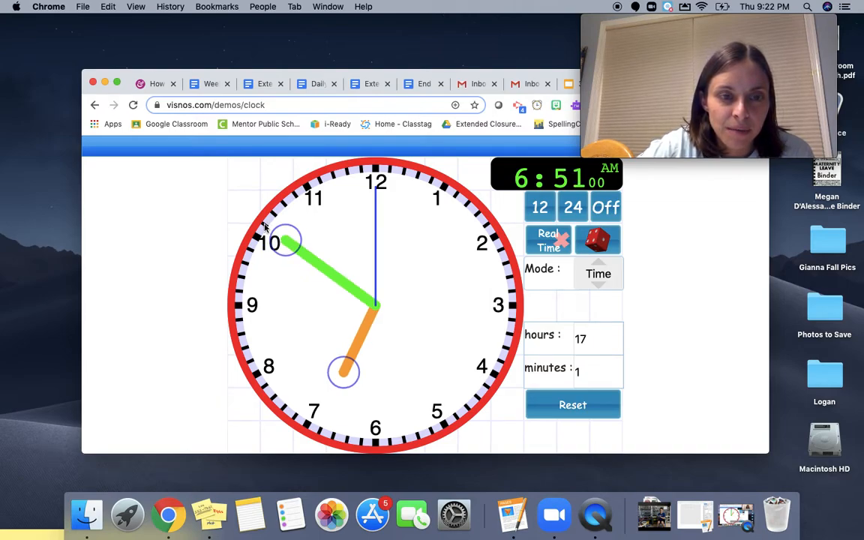
pyautogui.moveTo(277, 227)
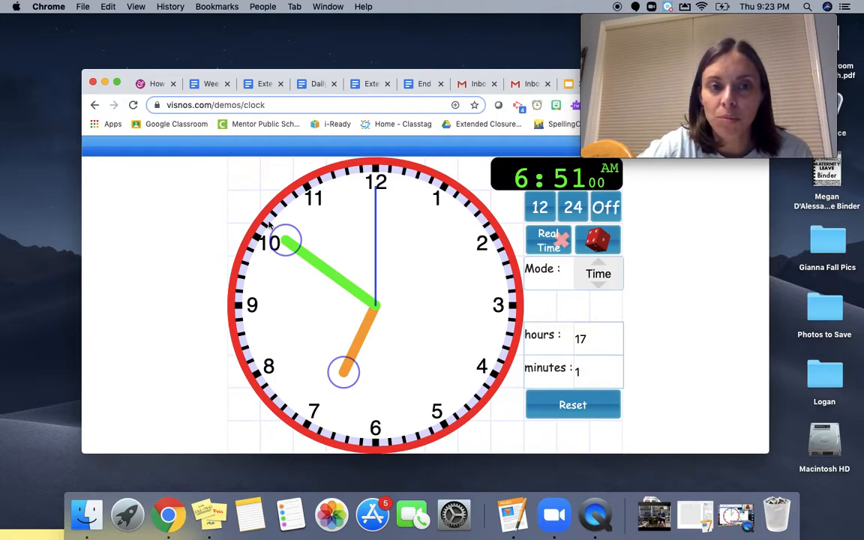
pyautogui.moveTo(294, 224)
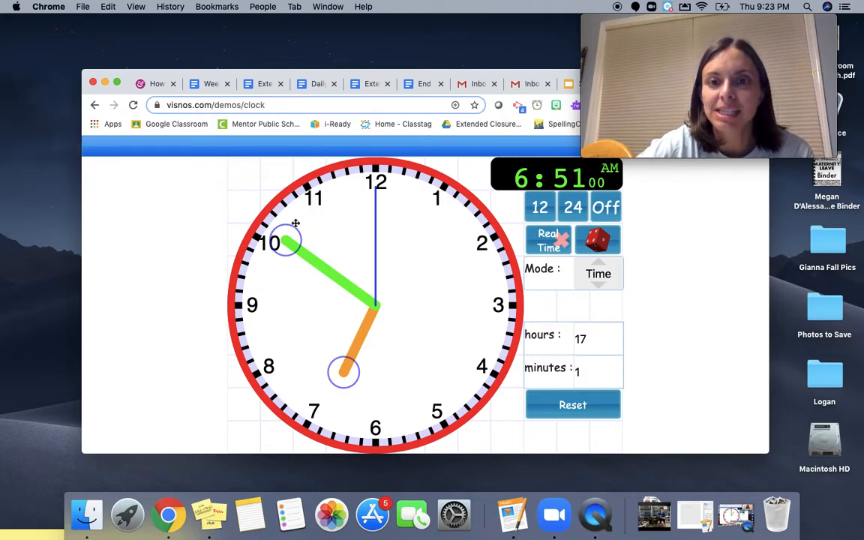
pyautogui.moveTo(387, 222)
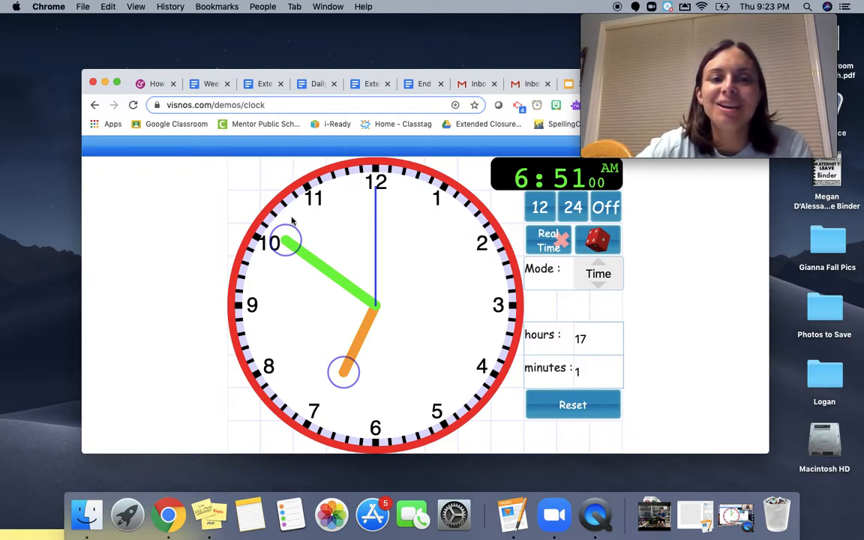
pyautogui.moveTo(274, 239)
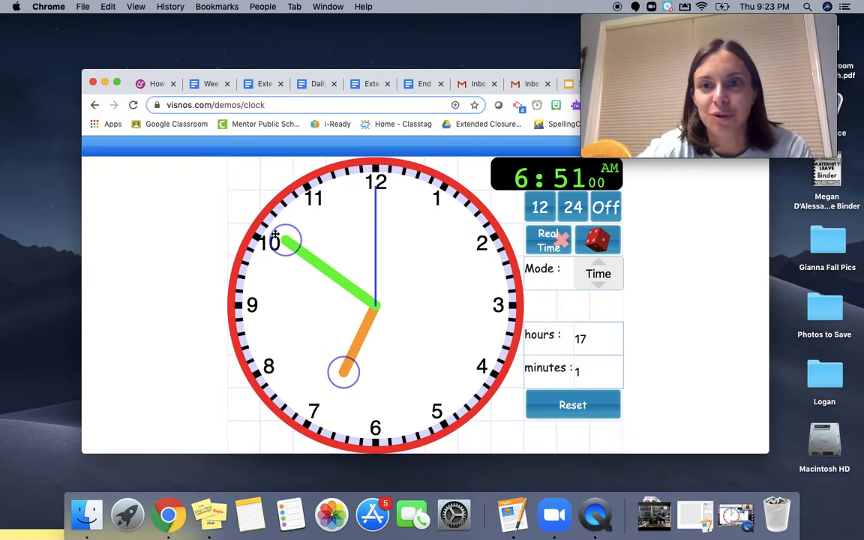
pyautogui.moveTo(377, 391)
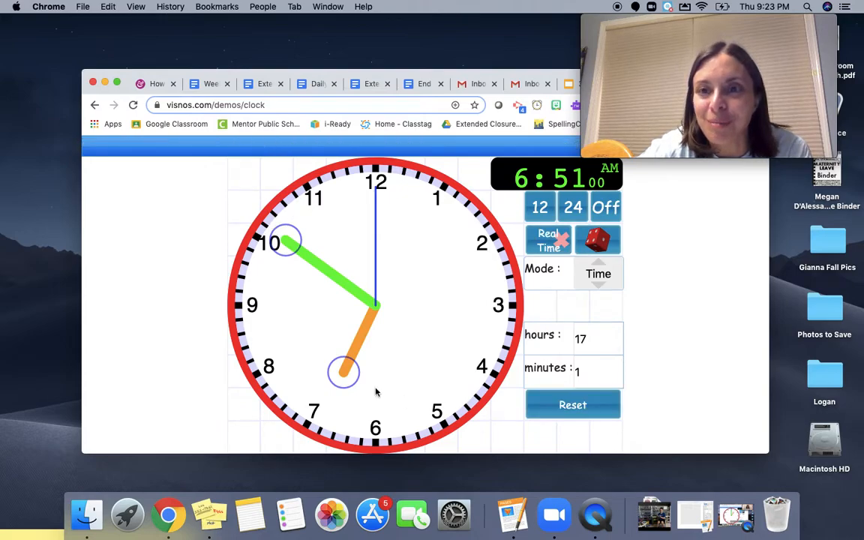
pyautogui.moveTo(276, 218)
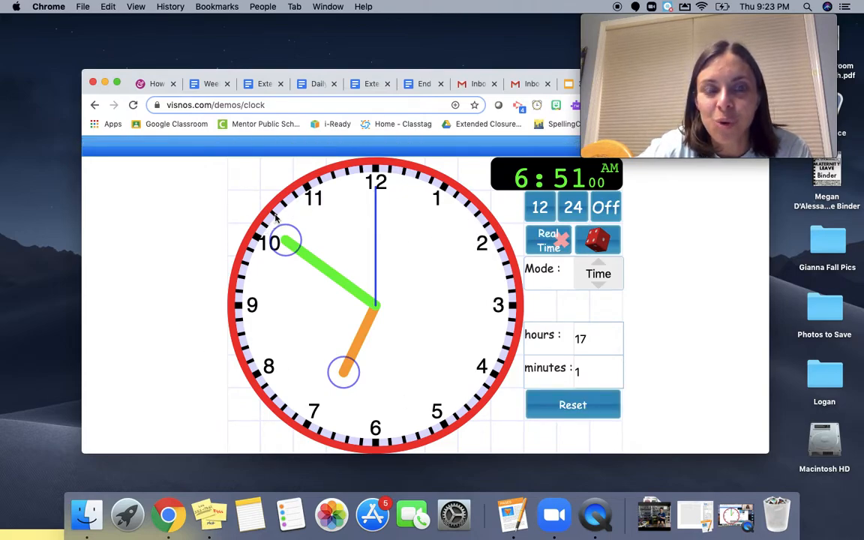
pyautogui.moveTo(308, 198)
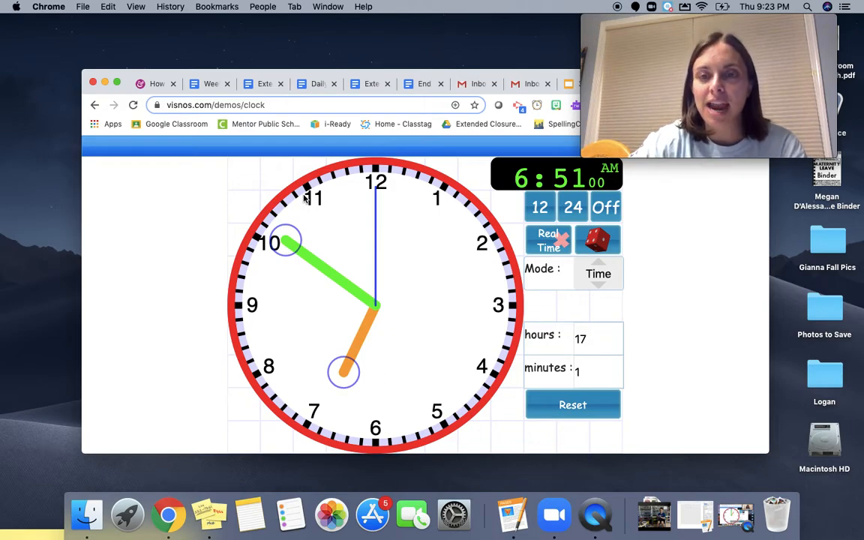
pyautogui.moveTo(288, 237)
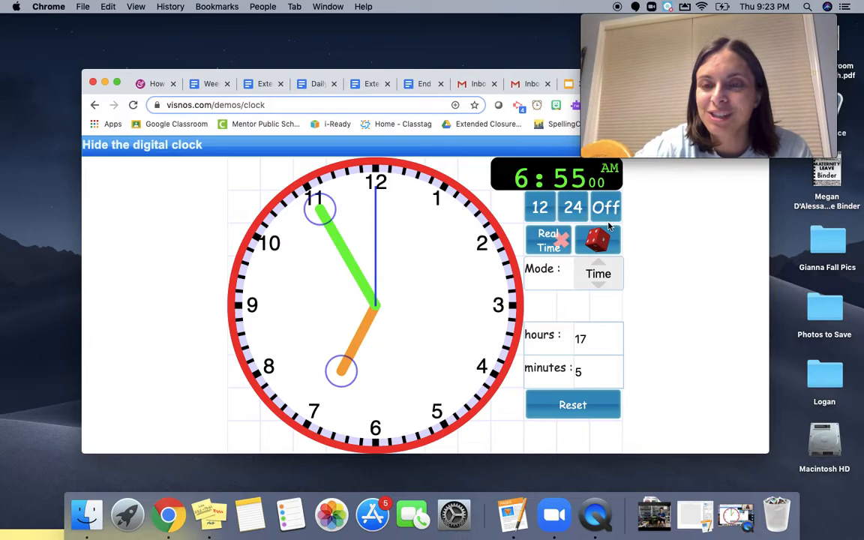
# Hide the digital readout for a new practice time, then reveal it reading 8:02 AM.
pyautogui.click(540, 207)
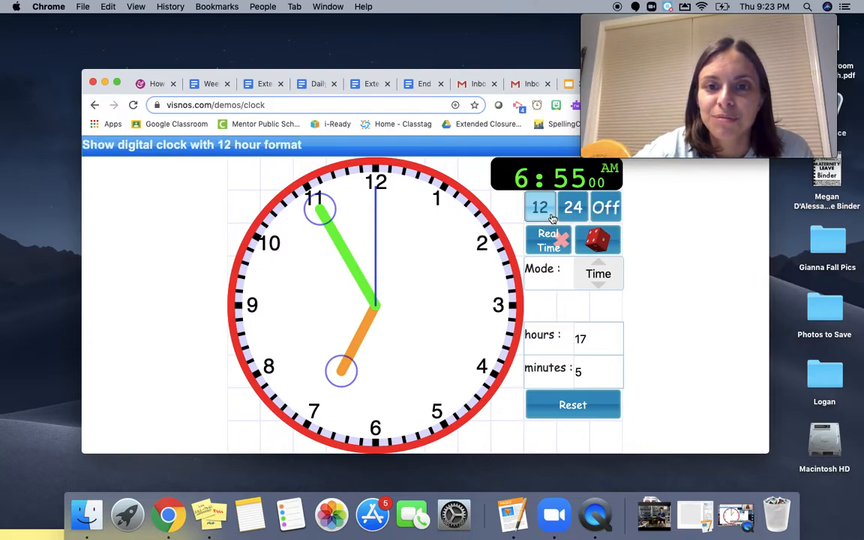
pyautogui.click(607, 207)
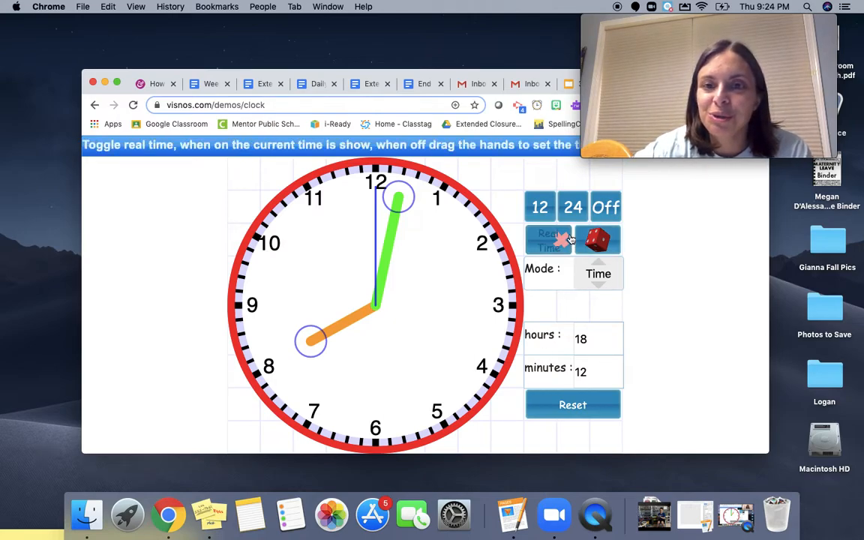
pyautogui.click(540, 207)
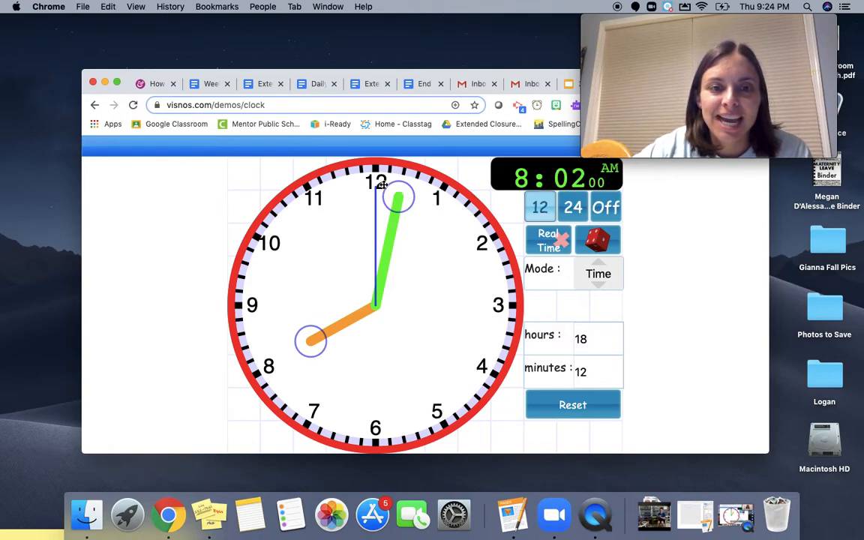
pyautogui.moveTo(404, 172)
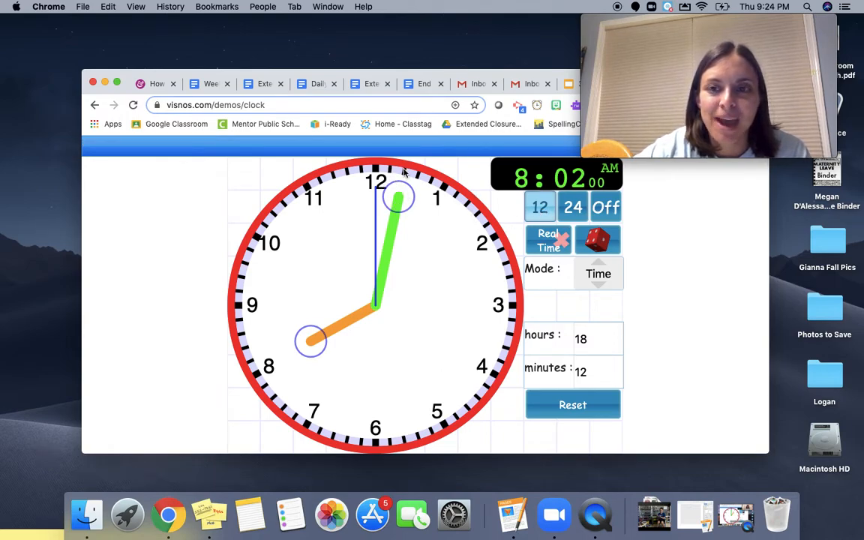
pyautogui.moveTo(402, 228)
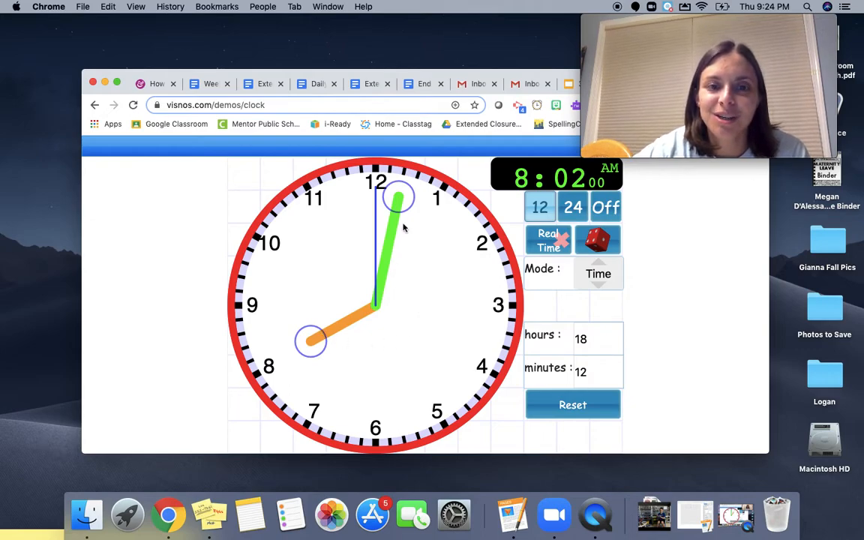
pyautogui.moveTo(372, 514)
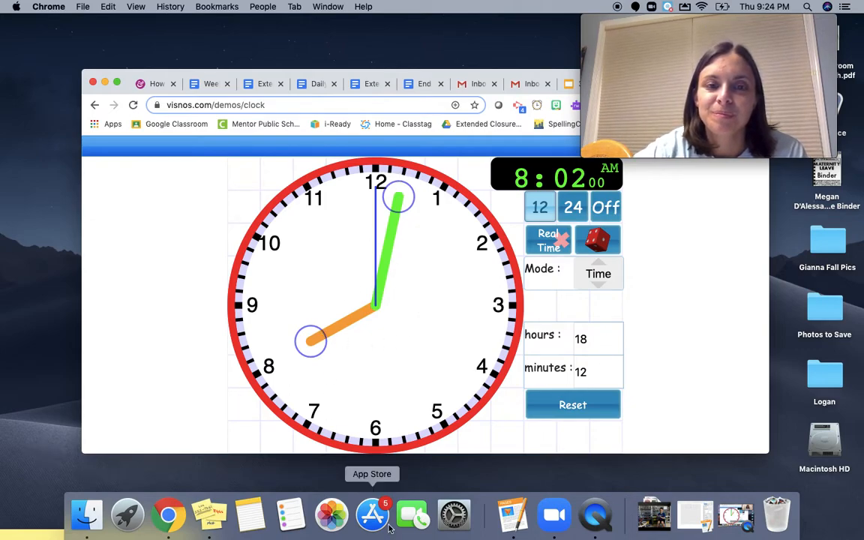
pyautogui.moveTo(524, 323)
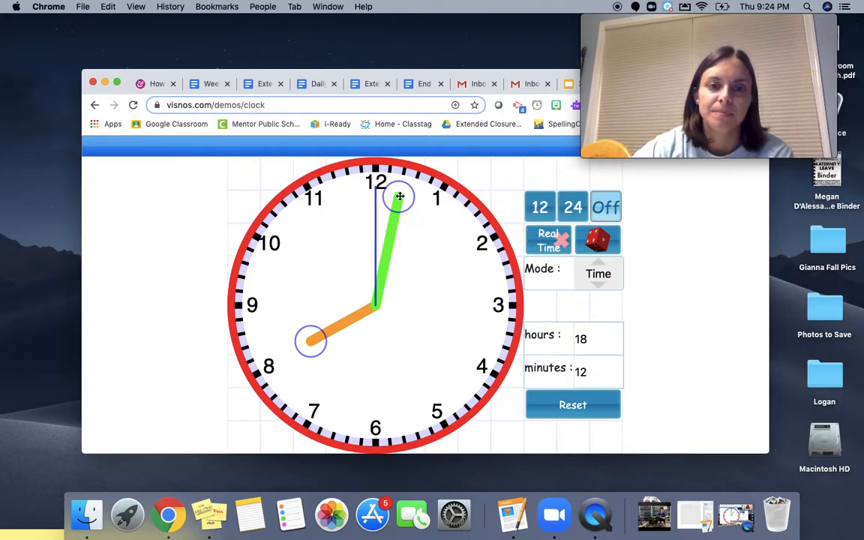
# Drag the minute hand onto the 2 for ten past eight and reveal the 8:10 AM readout.
pyautogui.moveTo(399, 196); pyautogui.dragTo(456, 222)
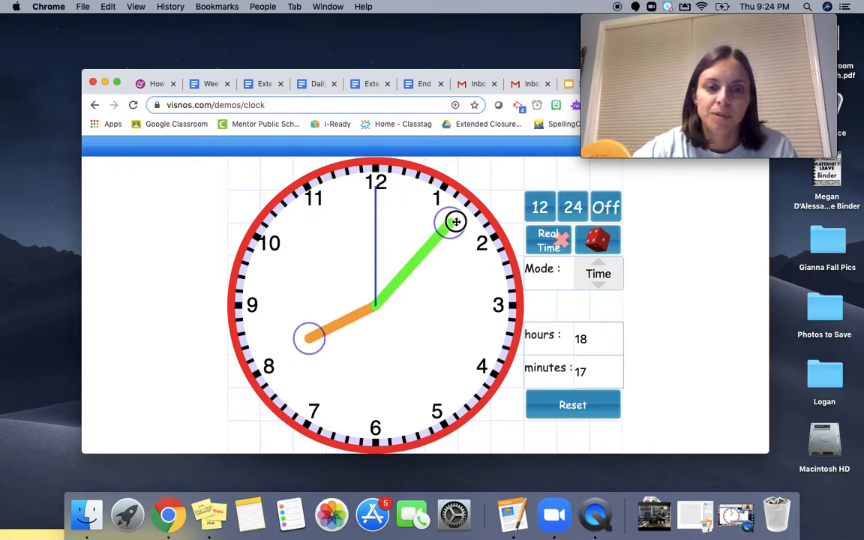
pyautogui.moveTo(456, 222); pyautogui.dragTo(482, 228)
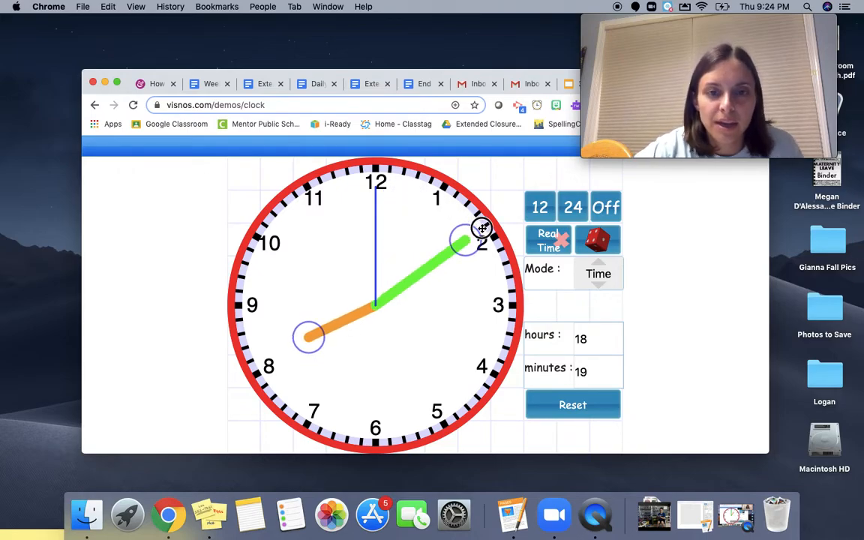
pyautogui.moveTo(480, 228); pyautogui.dragTo(501, 248)
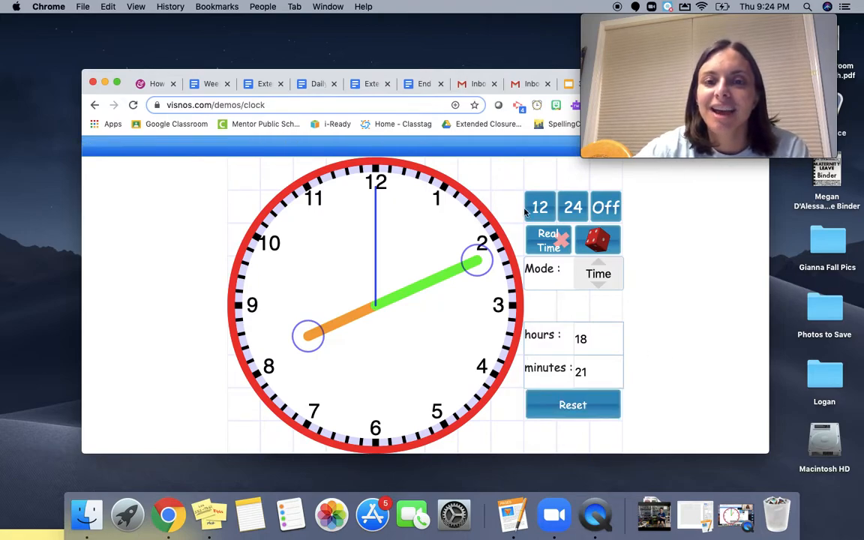
pyautogui.click(541, 207)
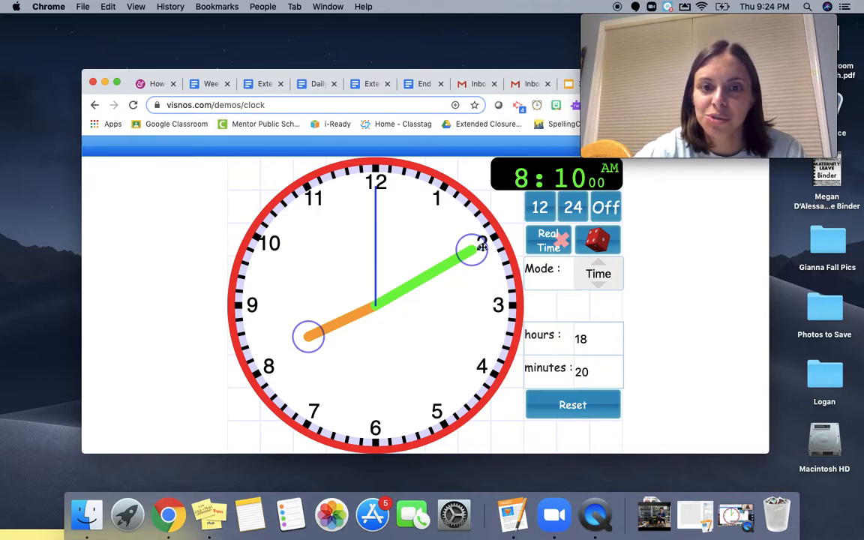
pyautogui.moveTo(495, 238)
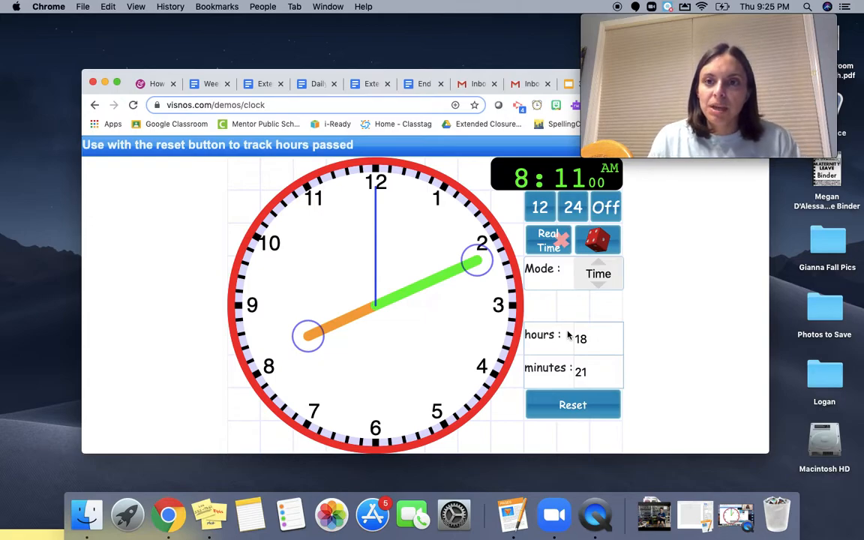
pyautogui.moveTo(555, 273)
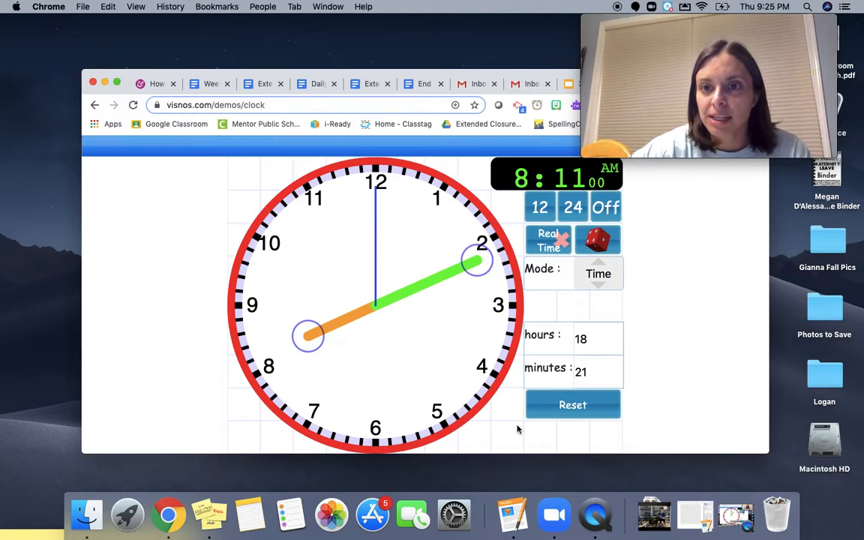
pyautogui.moveTo(453, 348)
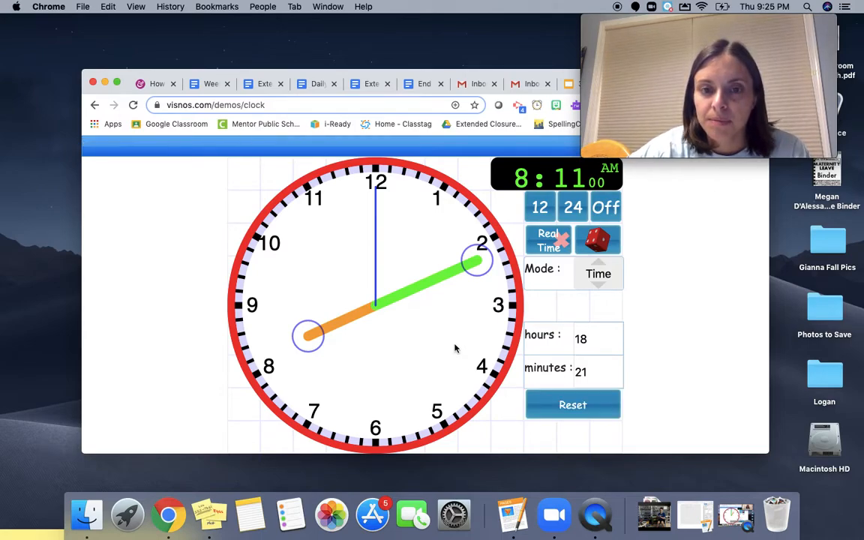
pyautogui.moveTo(492, 240)
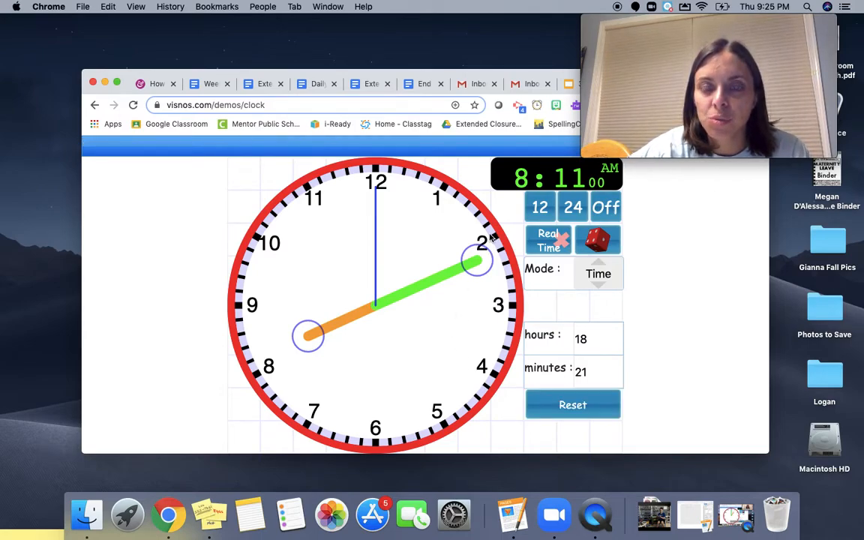
pyautogui.moveTo(480, 353)
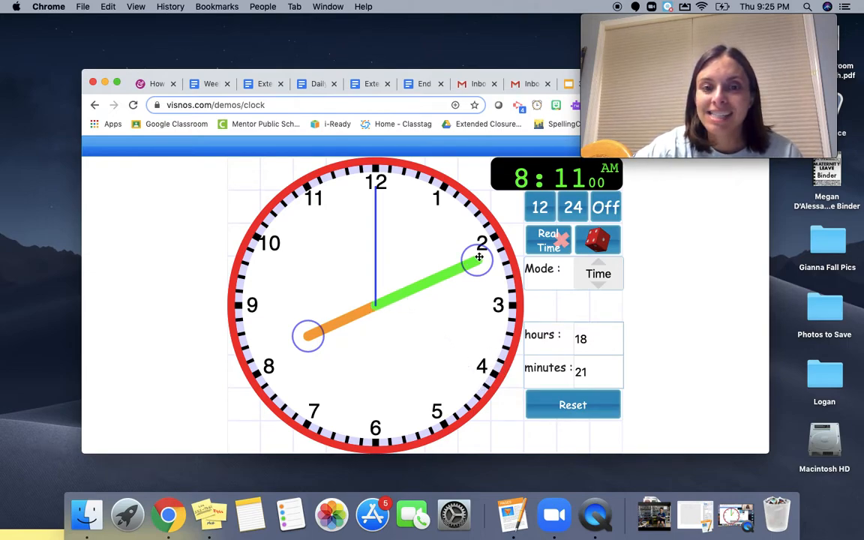
# Advance the minute hand through 8:20 and 8:35 to twenty to nine, readout showing 8:40 AM.
pyautogui.moveTo(479, 258); pyautogui.dragTo(472, 362)
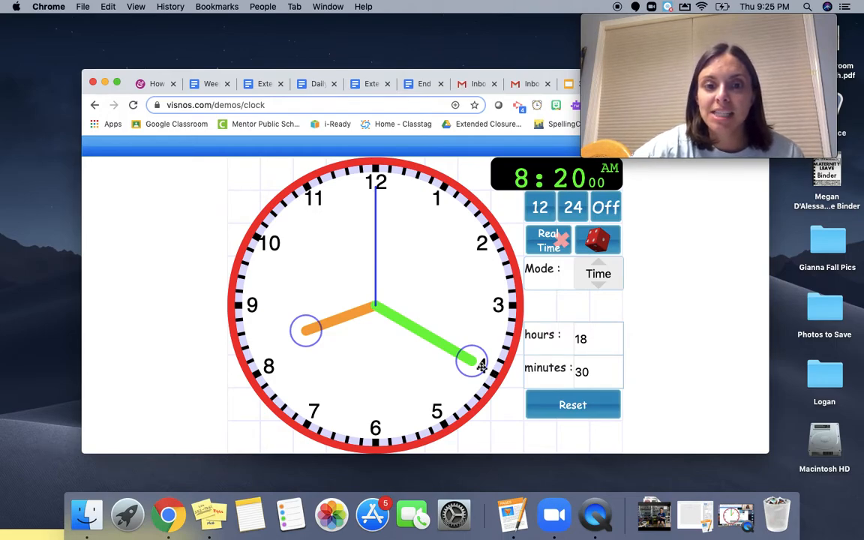
pyautogui.moveTo(473, 361); pyautogui.dragTo(323, 399)
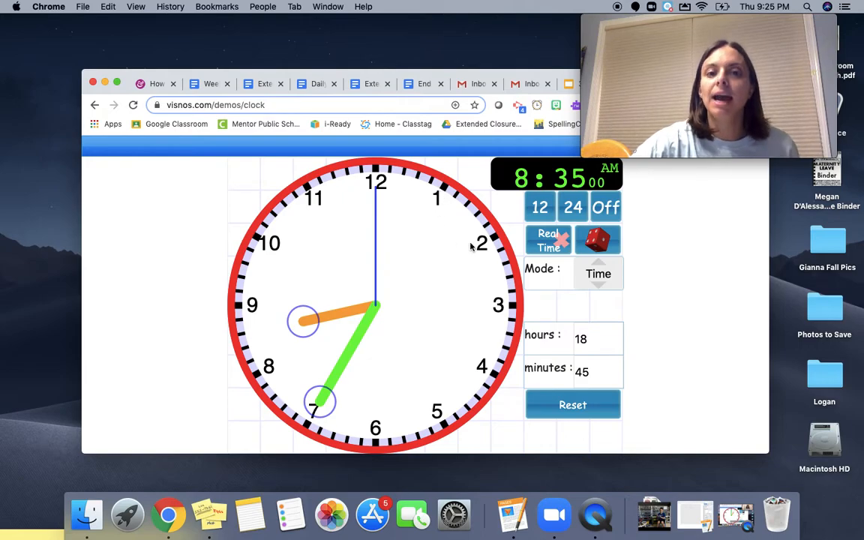
pyautogui.moveTo(487, 367)
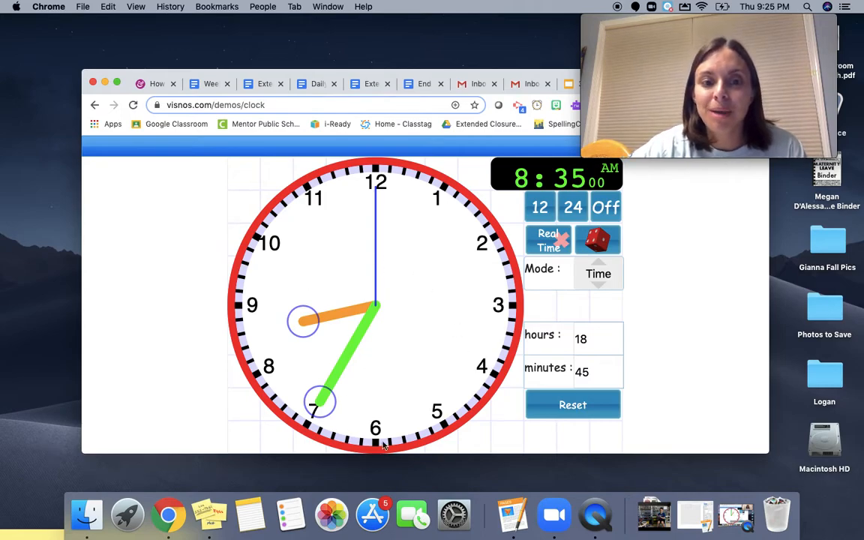
pyautogui.moveTo(262, 379)
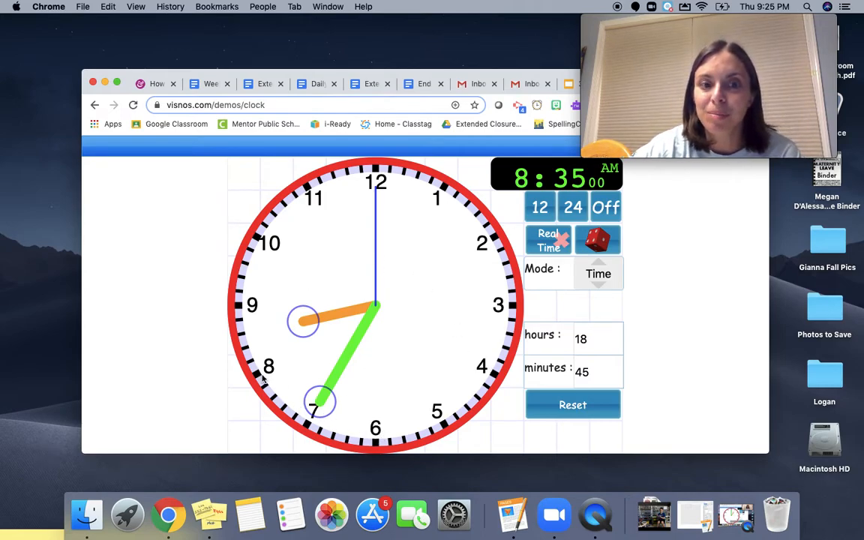
pyautogui.moveTo(262, 351)
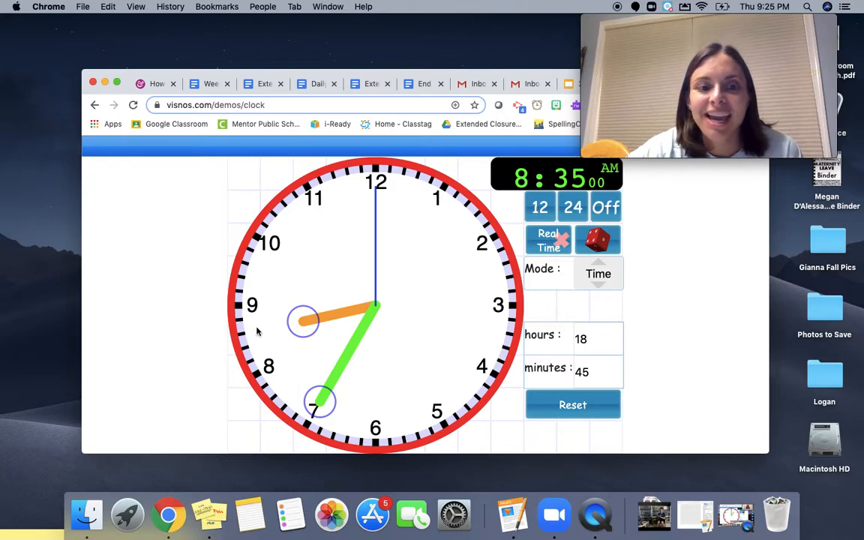
pyautogui.moveTo(318, 402); pyautogui.dragTo(269, 368)
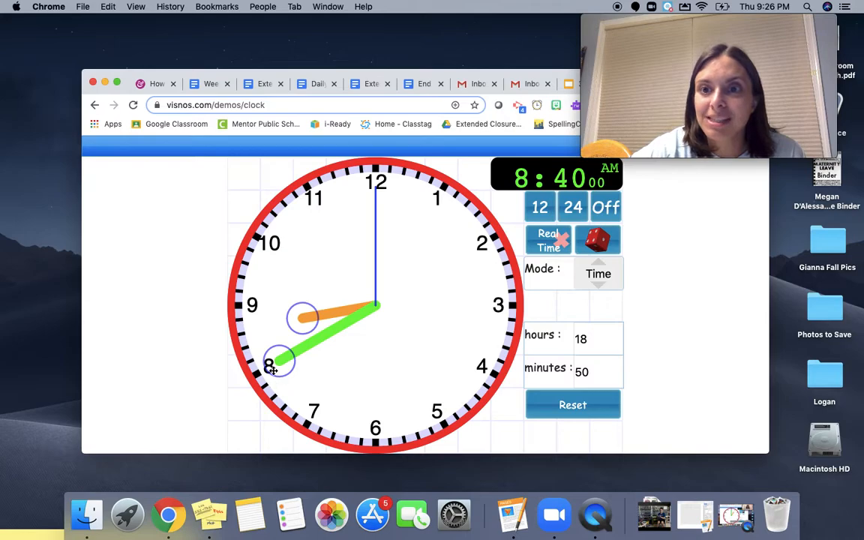
pyautogui.moveTo(239, 433)
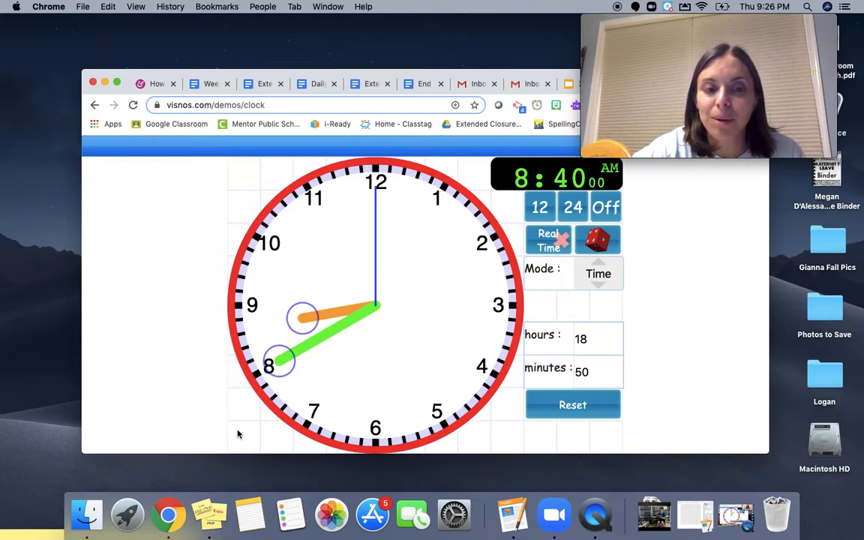
pyautogui.moveTo(290, 388)
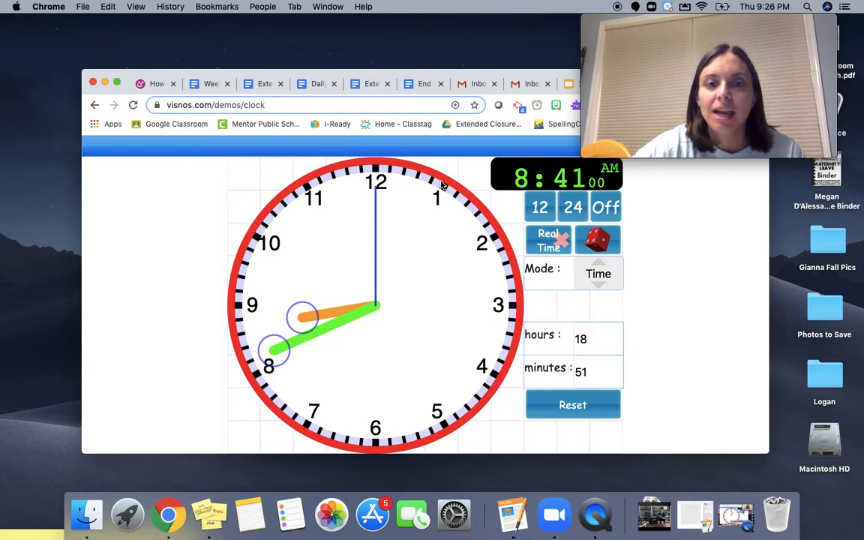
pyautogui.moveTo(271, 375)
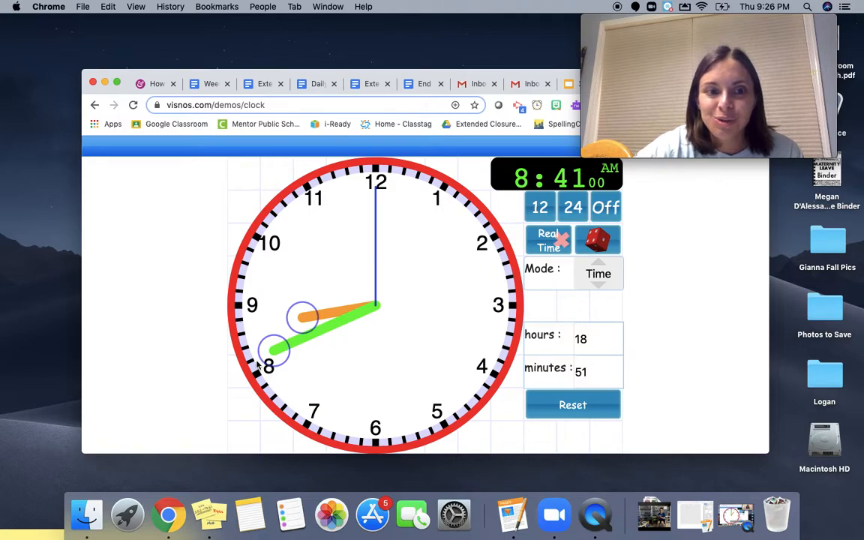
pyautogui.moveTo(252, 372)
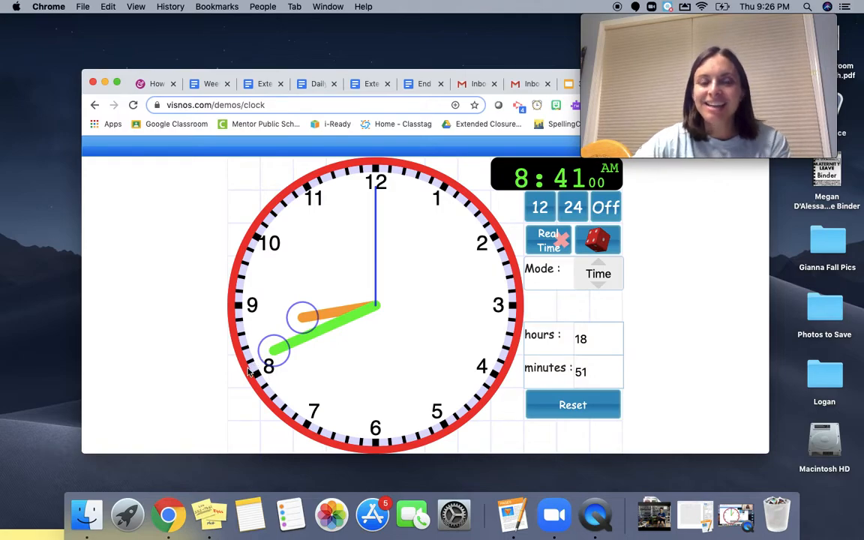
pyautogui.moveTo(165, 400)
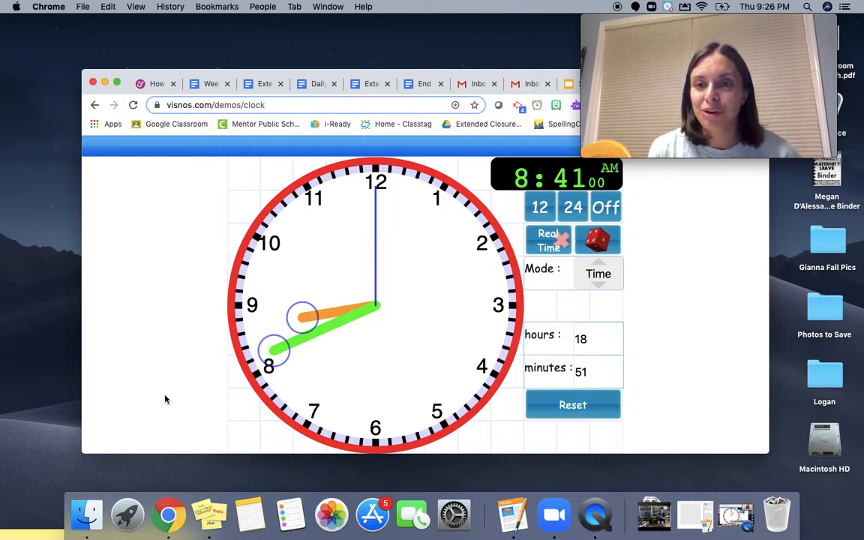
pyautogui.moveTo(410, 268)
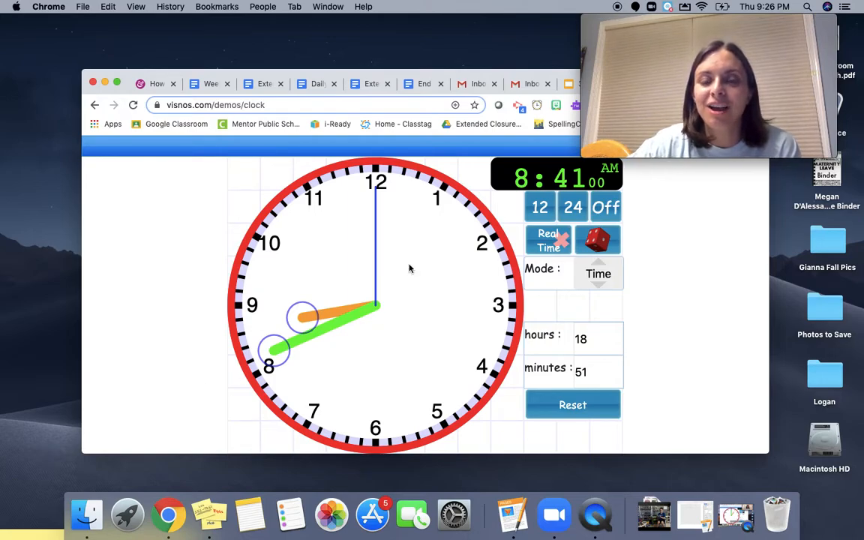
pyautogui.moveTo(243, 224)
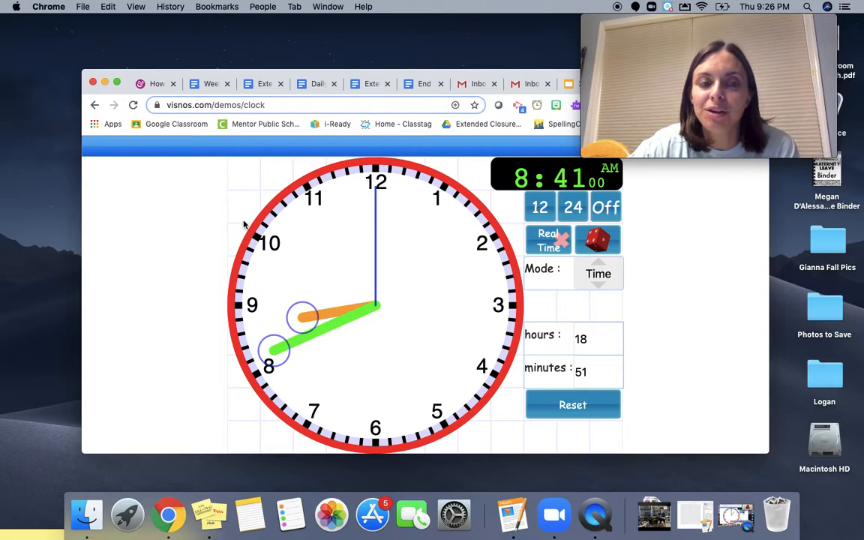
pyautogui.moveTo(254, 211)
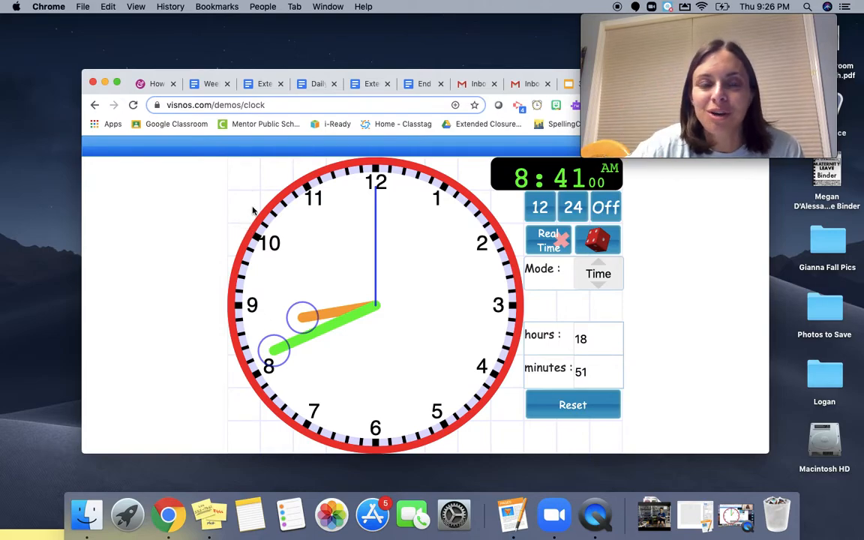
pyautogui.moveTo(319, 199)
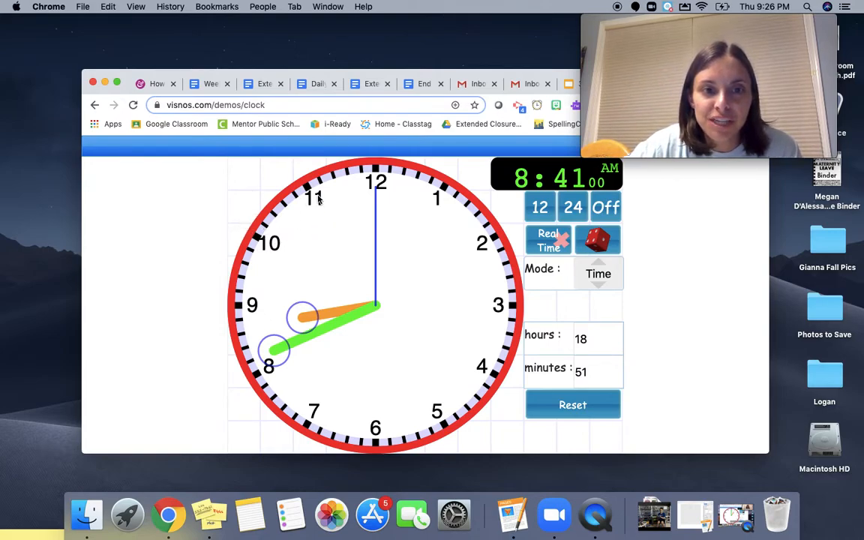
pyautogui.moveTo(436, 197)
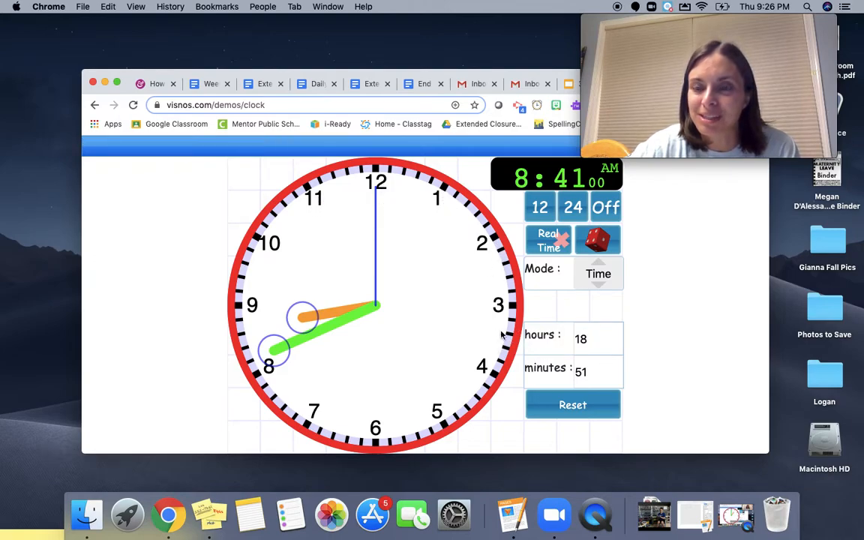
pyautogui.moveTo(438, 195)
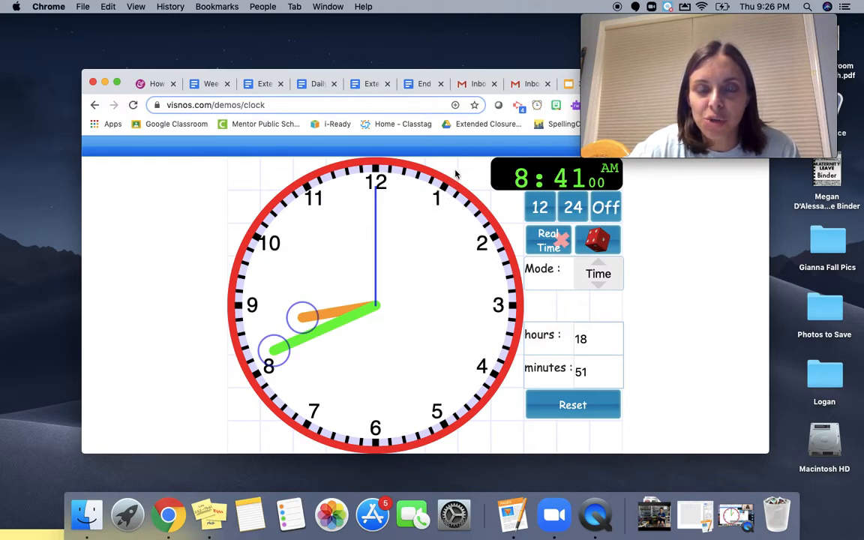
pyautogui.moveTo(495, 267)
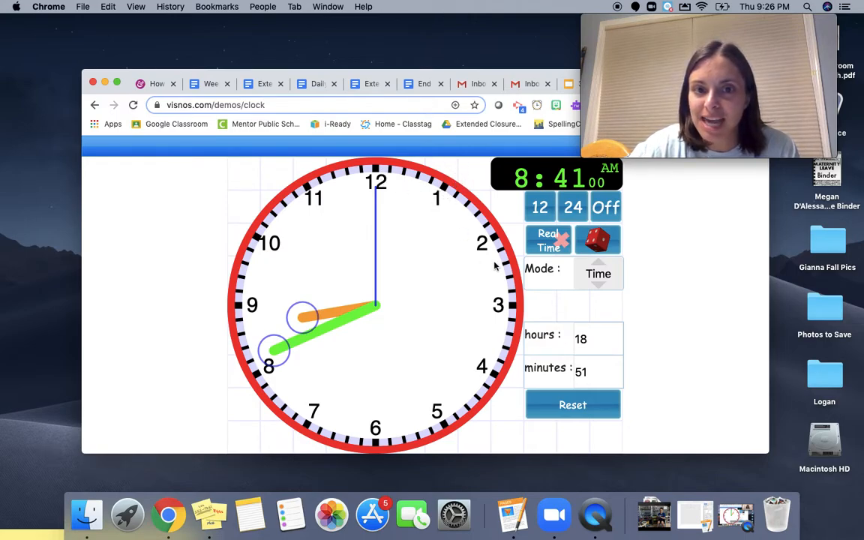
pyautogui.moveTo(517, 233)
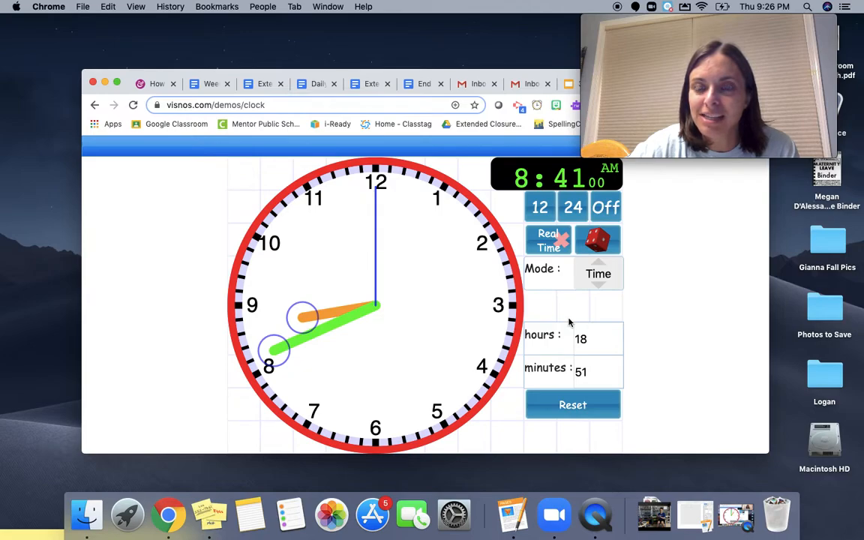
pyautogui.moveTo(820, 273)
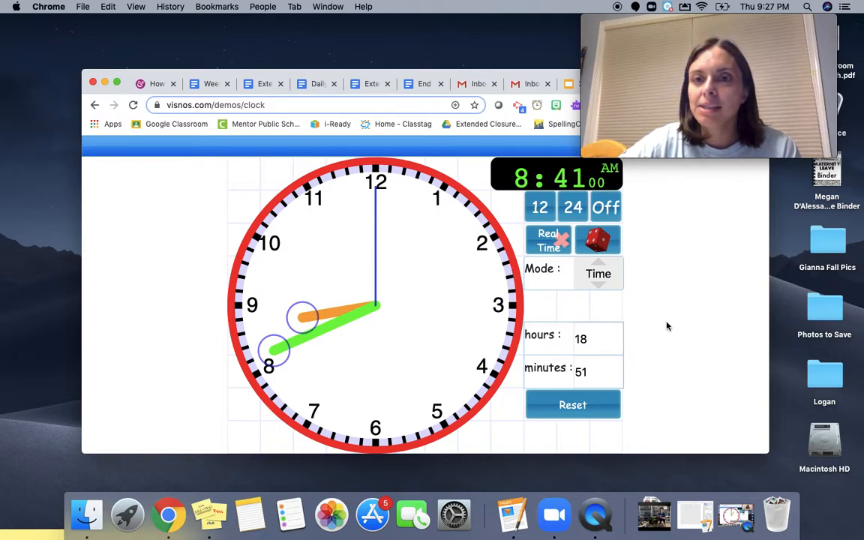
pyautogui.moveTo(474, 259)
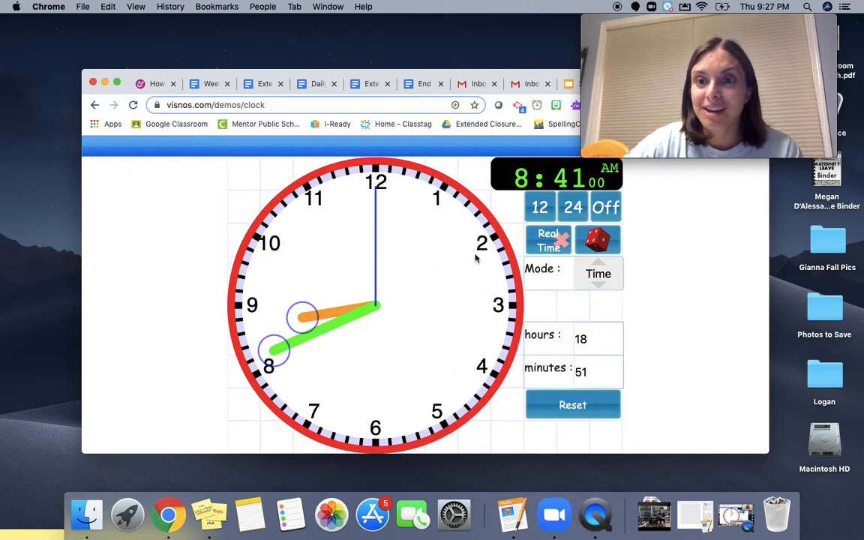
pyautogui.moveTo(454, 398)
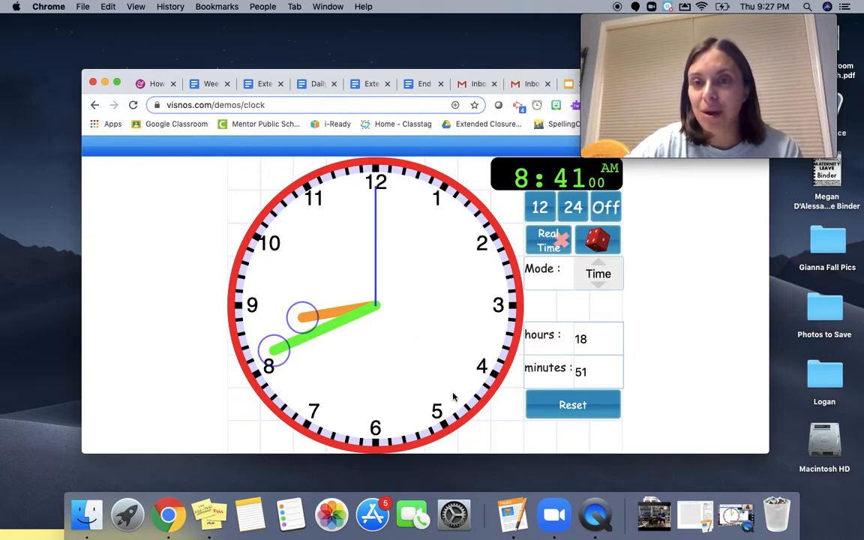
pyautogui.moveTo(399, 207)
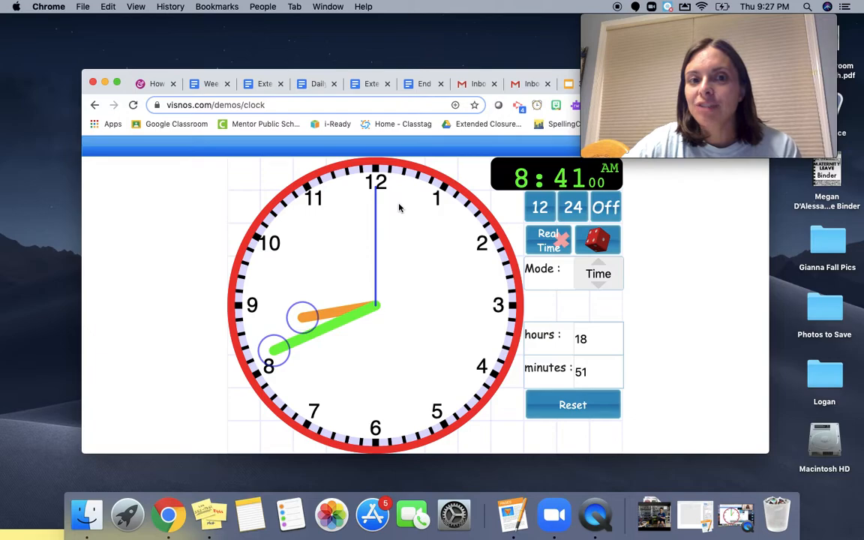
pyautogui.moveTo(524, 282)
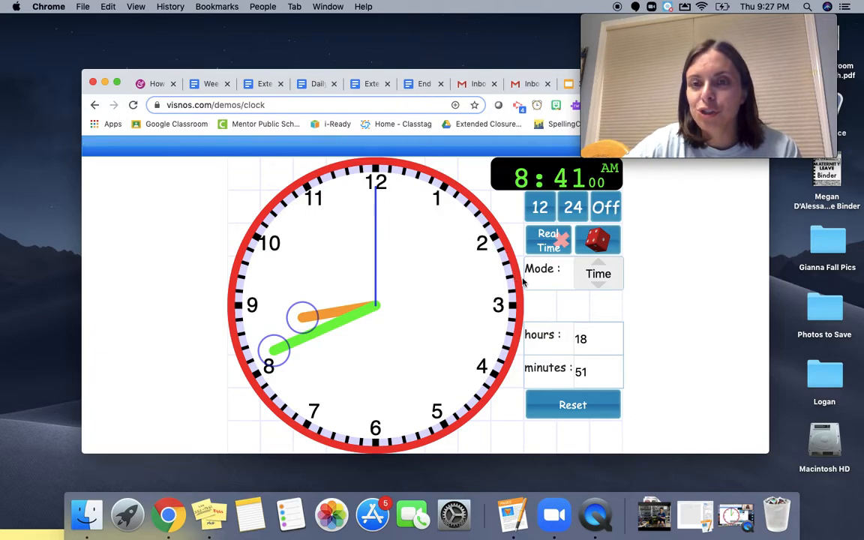